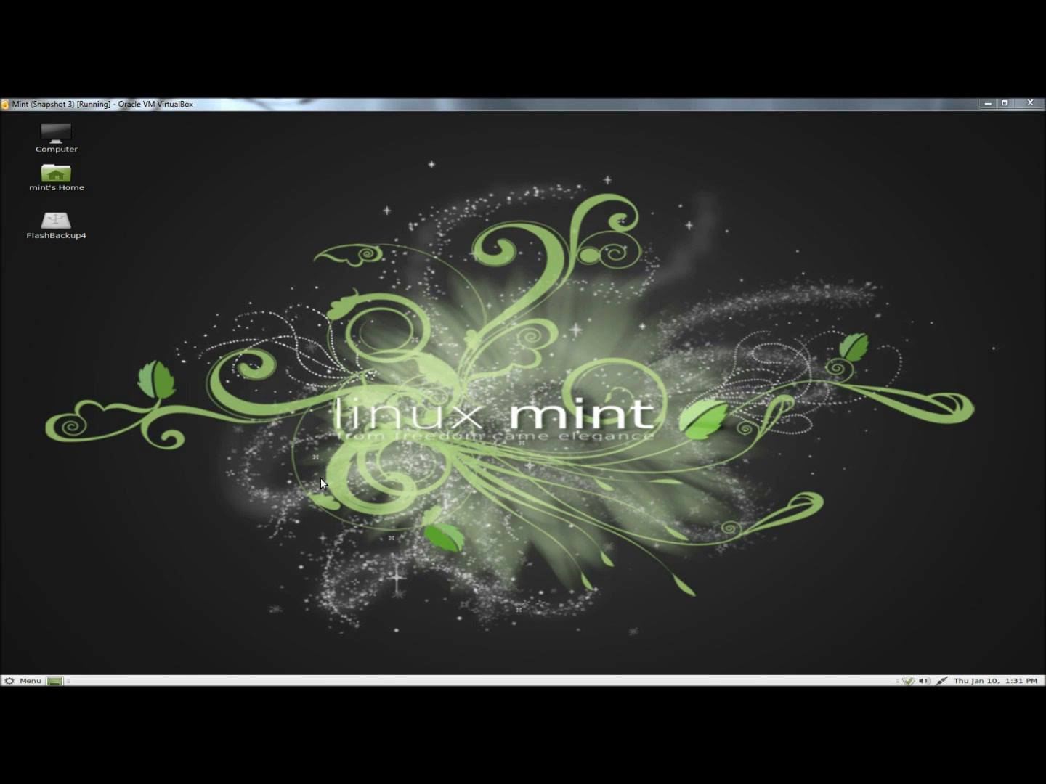
# Launch Software Manager and bring up its Edit menu.
pyautogui.click(23, 679)
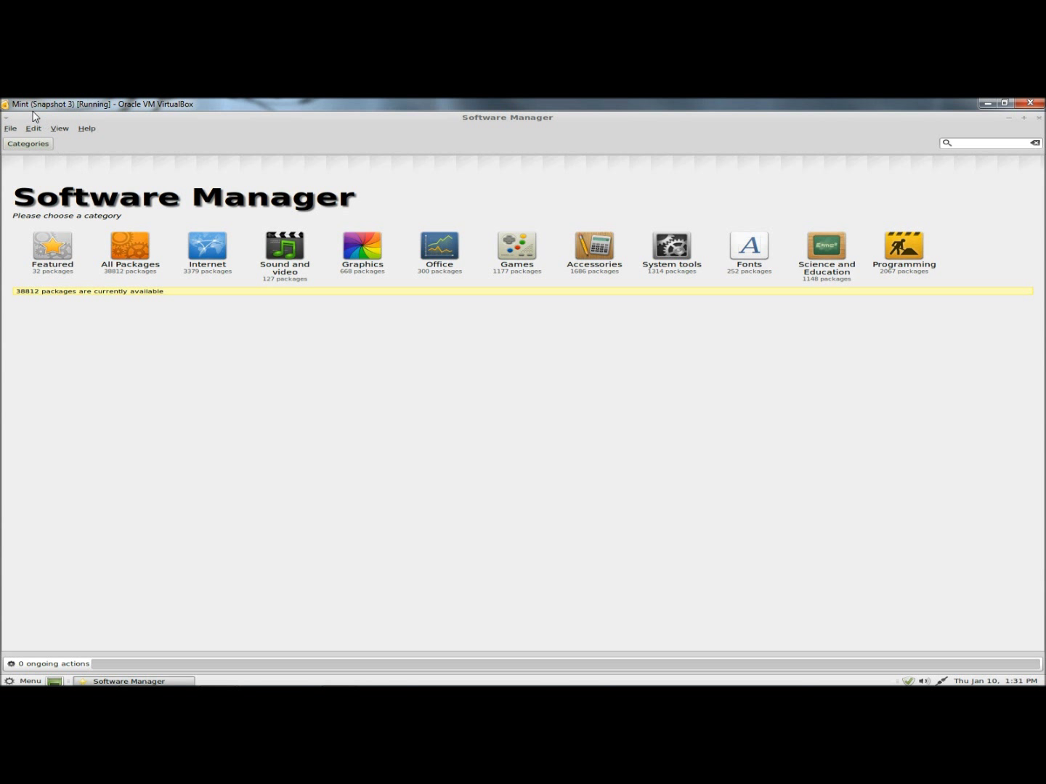
pyautogui.click(33, 128)
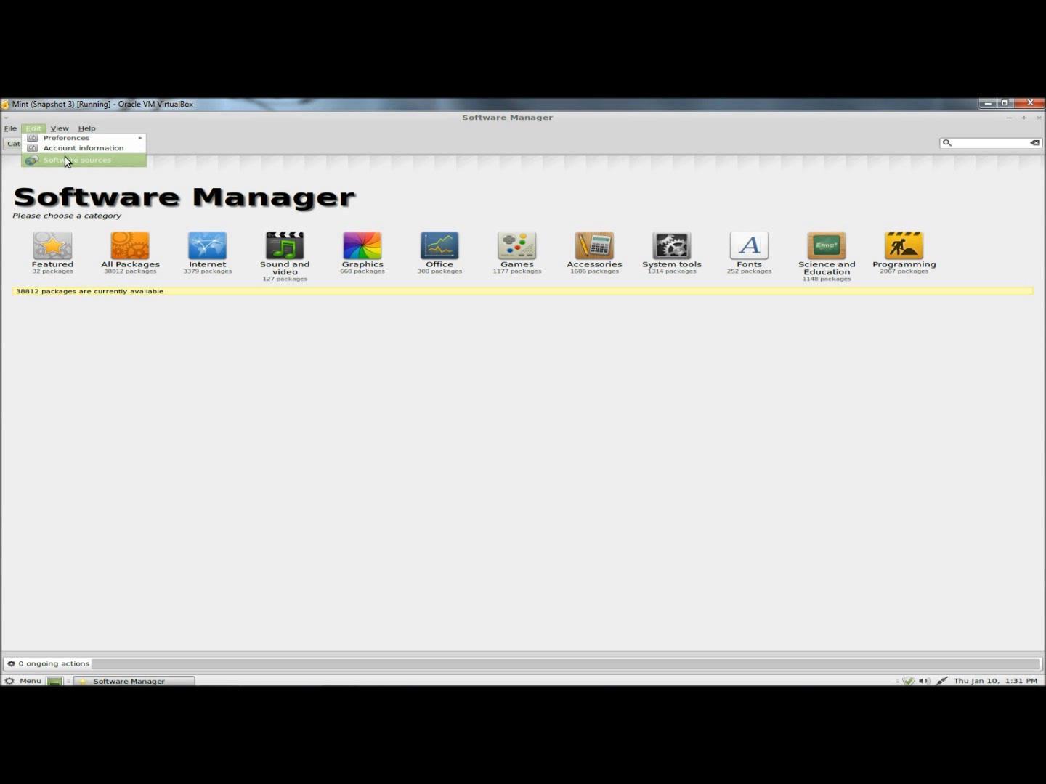
# Enter Software Sources and reveal the 'Download from' server choices for Linux Mint packages.
pyautogui.click(75, 160)
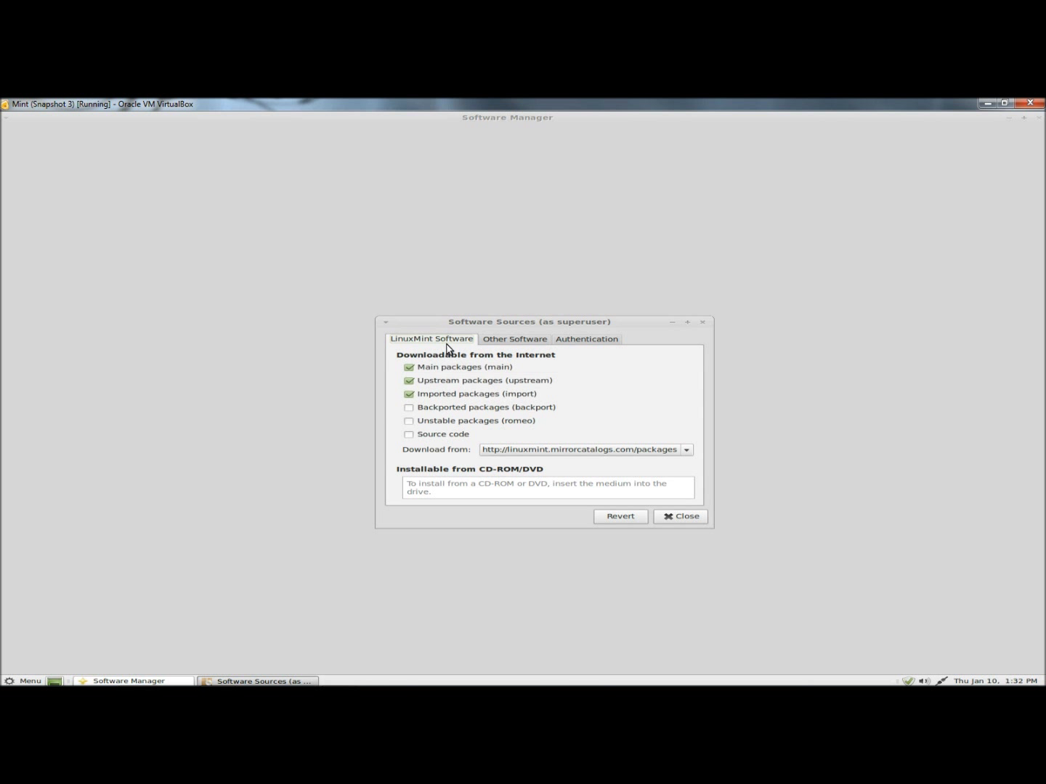
pyautogui.moveTo(433, 456)
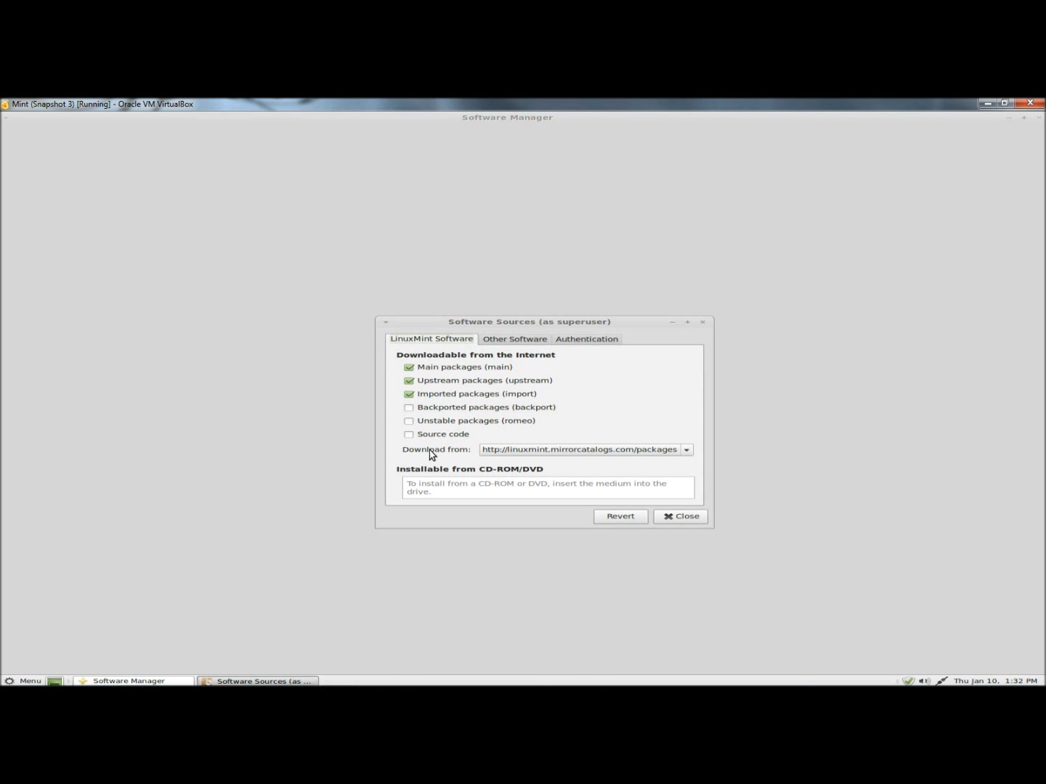
pyautogui.moveTo(685, 456)
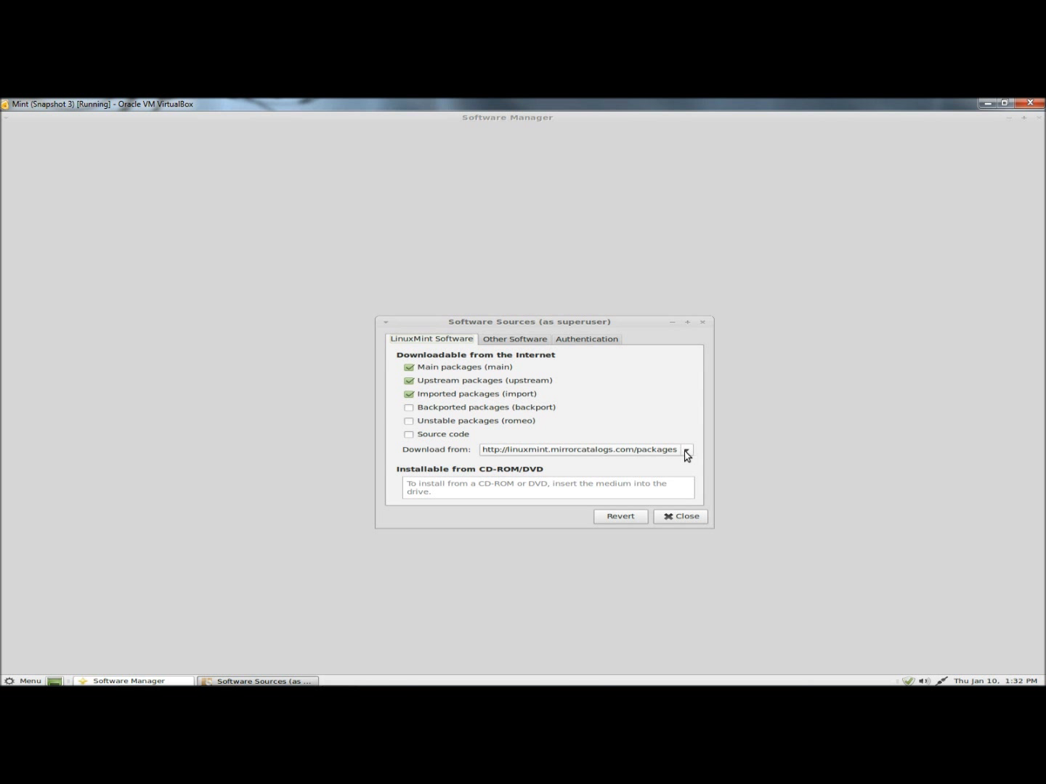
pyautogui.click(687, 448)
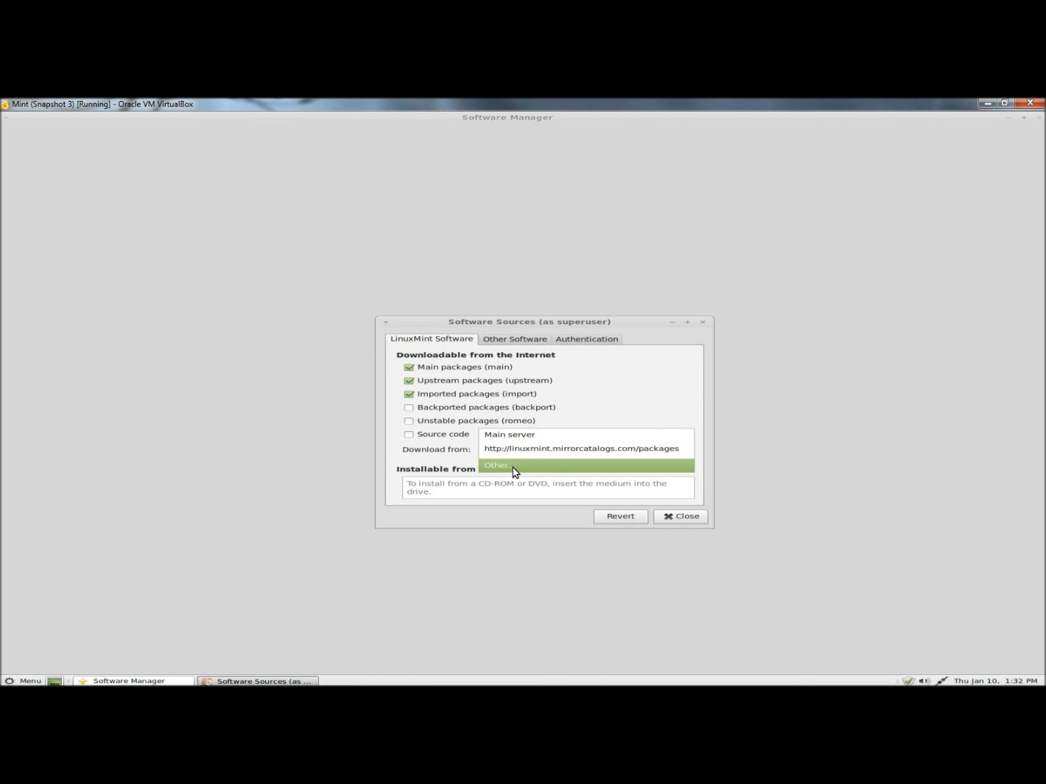
# Test the mirrors via 'Other...' and choose linuxmint.mirrorcatalogs.com as the download server.
pyautogui.click(497, 465)
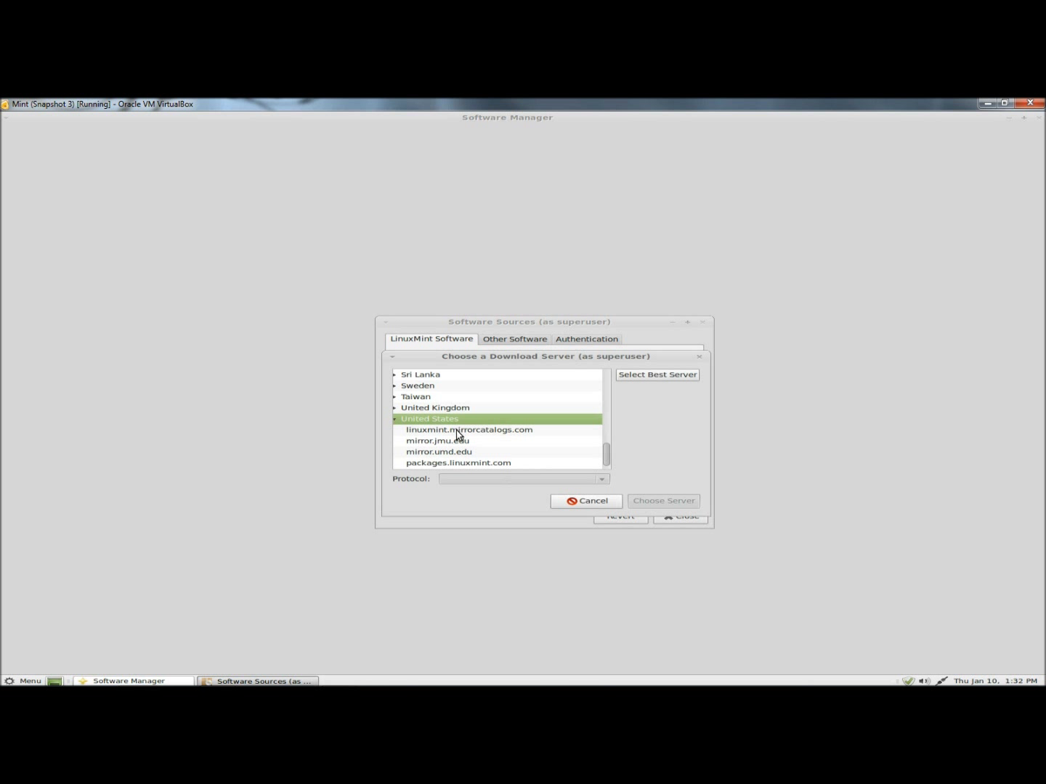
pyautogui.moveTo(530, 418)
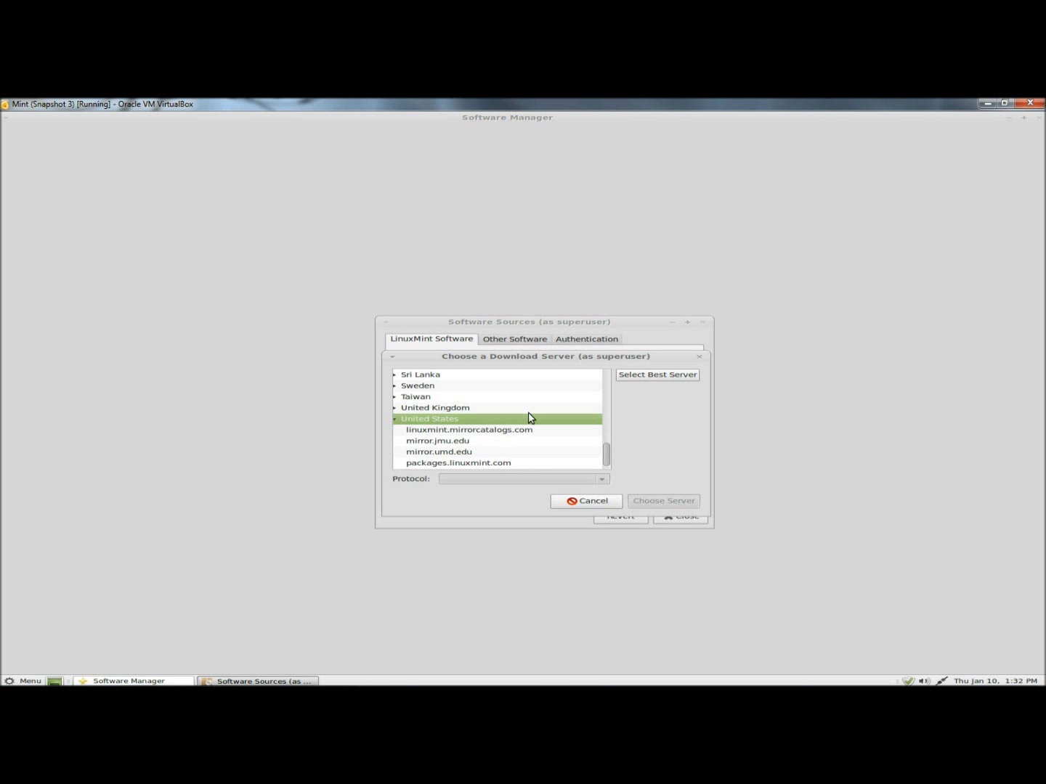
pyautogui.moveTo(657, 375)
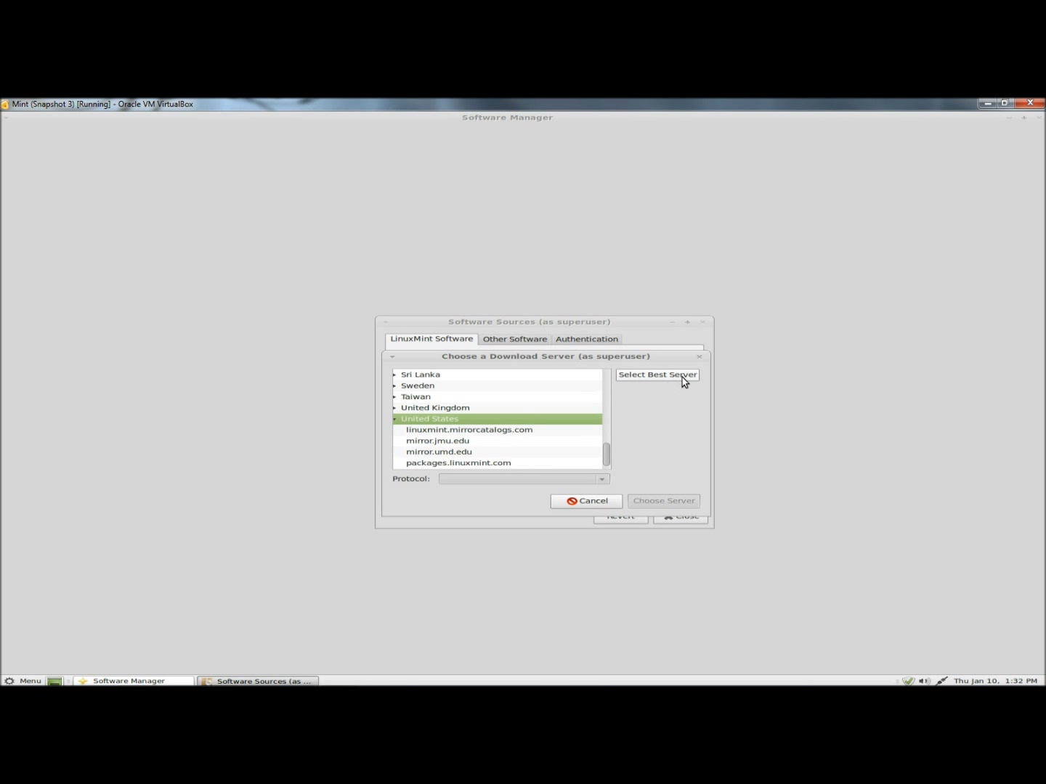
pyautogui.moveTo(657, 374)
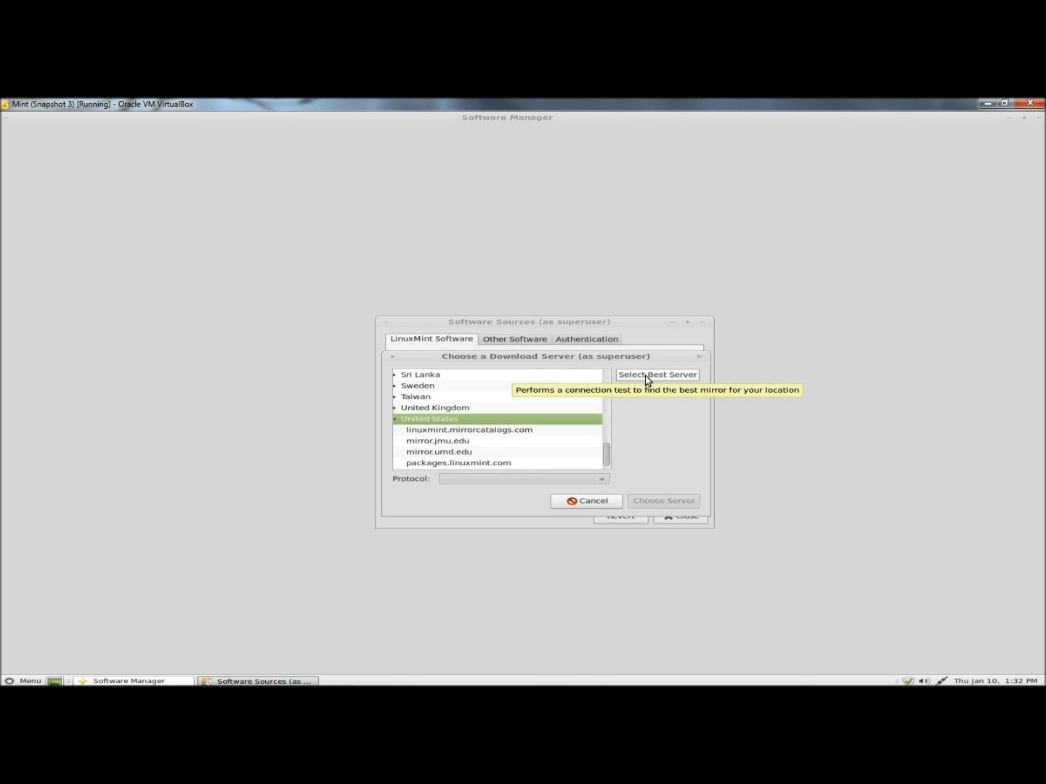
pyautogui.click(656, 375)
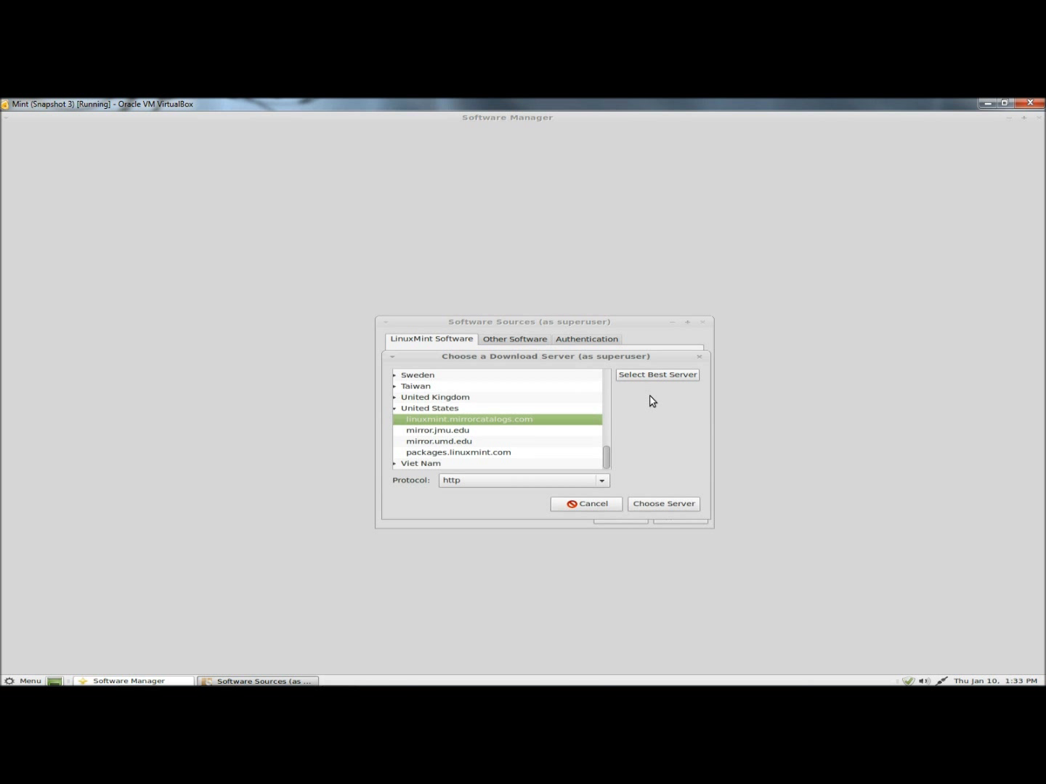
pyautogui.click(662, 502)
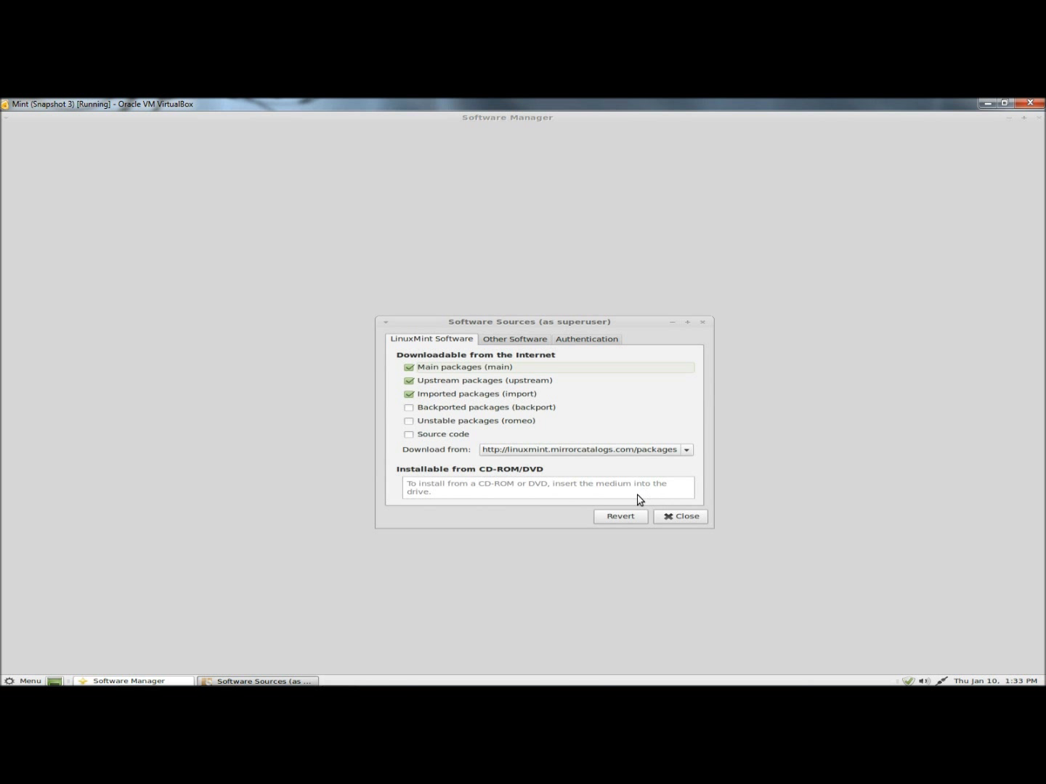
# Review the Other Software repositories and close Software Sources.
pyautogui.click(514, 339)
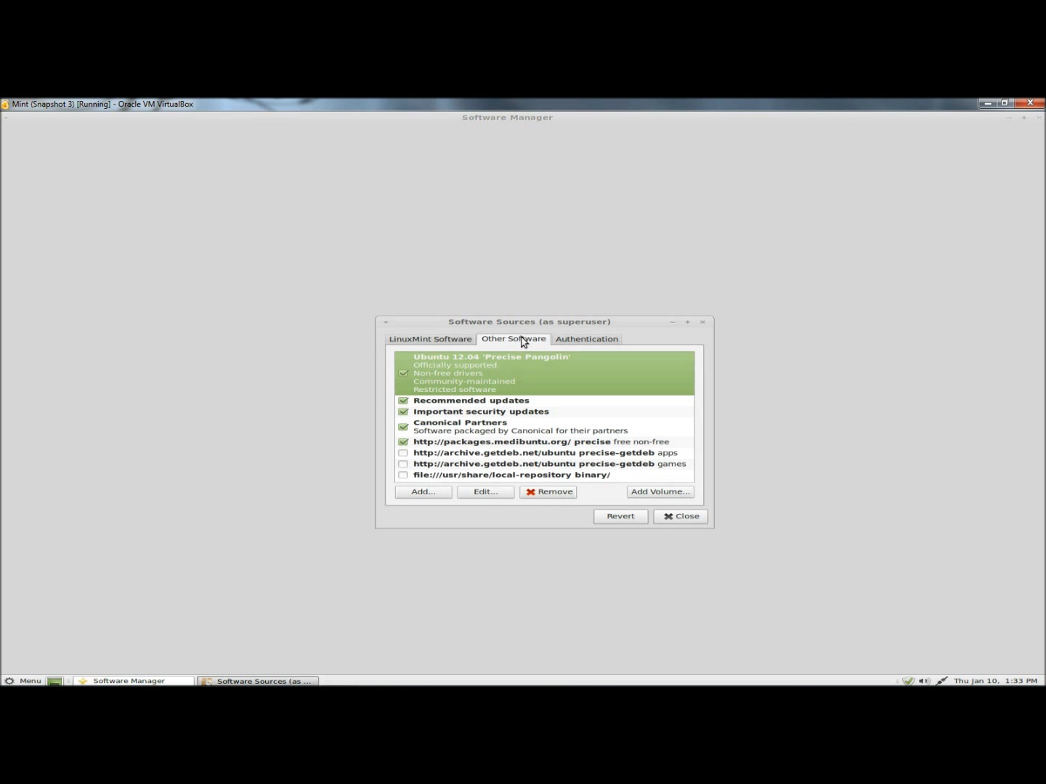
pyautogui.moveTo(452, 349)
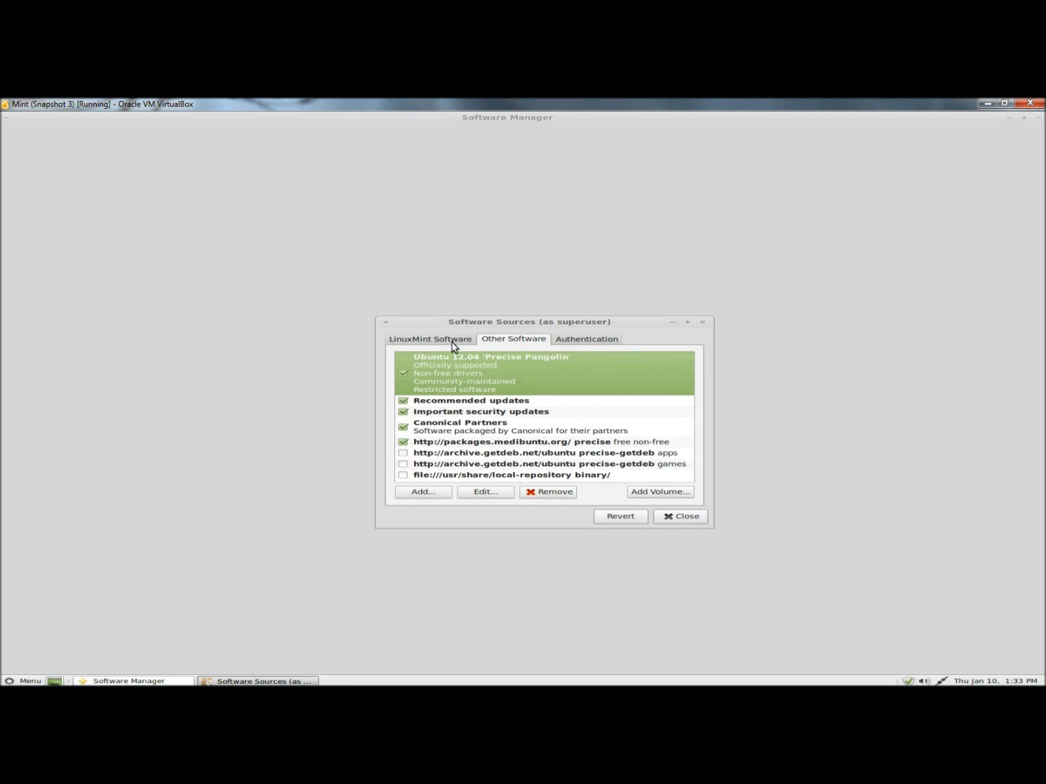
pyautogui.click(680, 517)
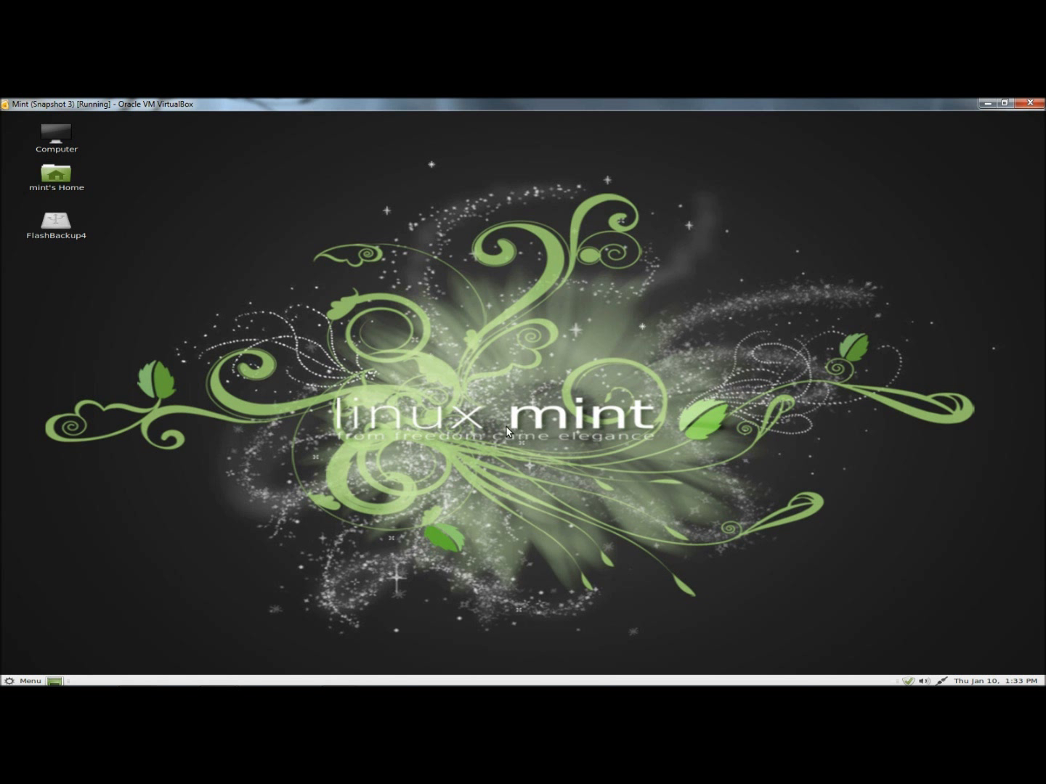
pyautogui.moveTo(99, 587)
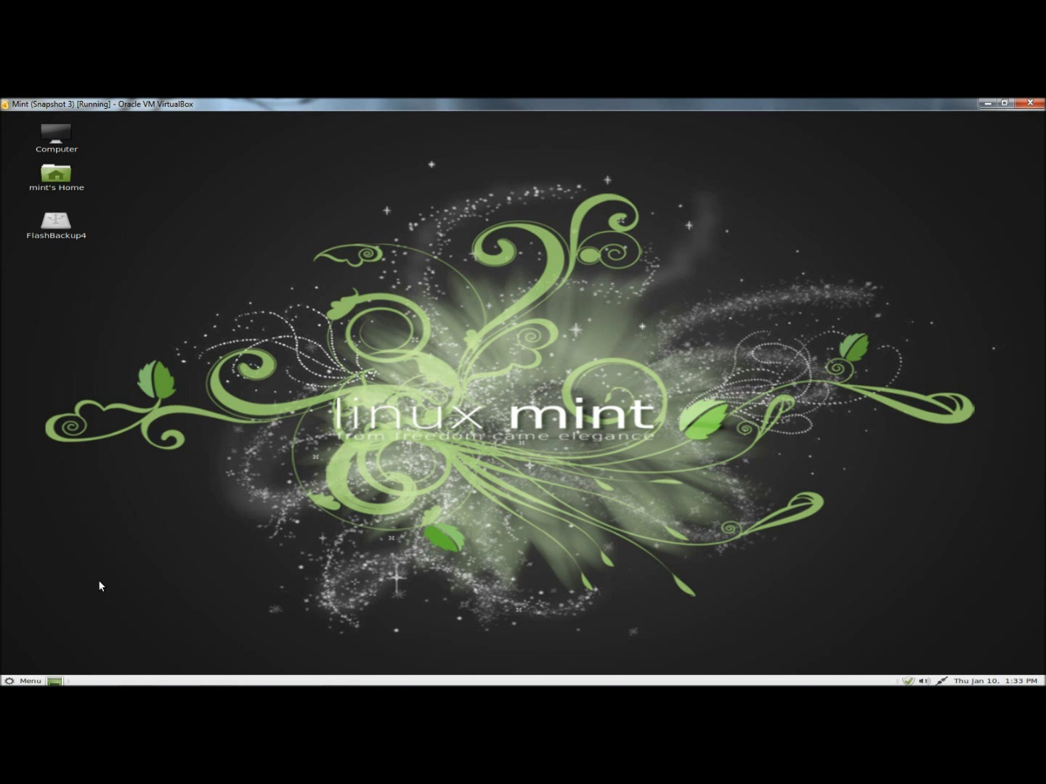
# Refresh Update Manager to confirm the system is up to date.
pyautogui.click(26, 680)
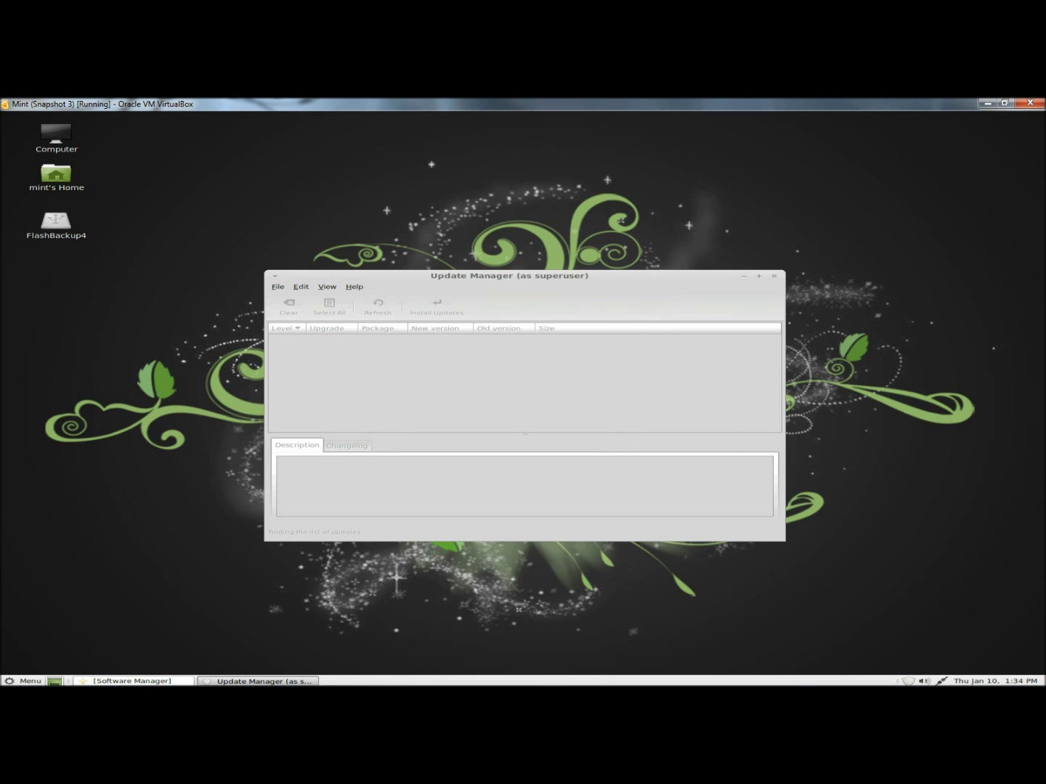
pyautogui.moveTo(615, 403)
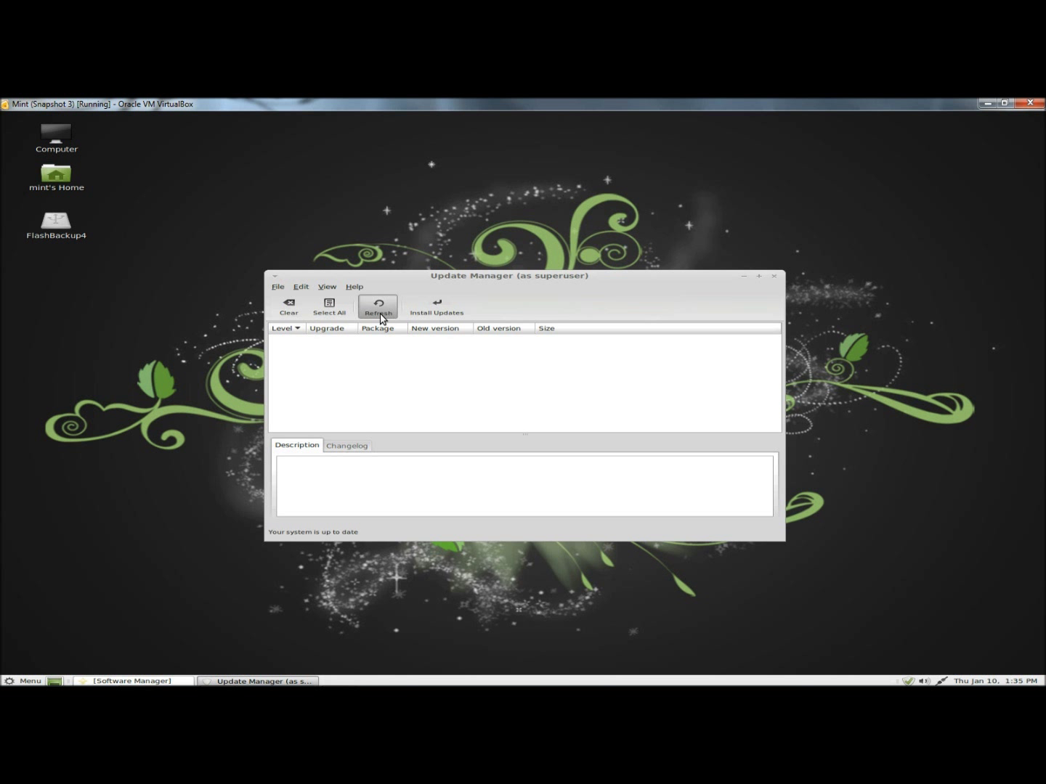
pyautogui.click(378, 305)
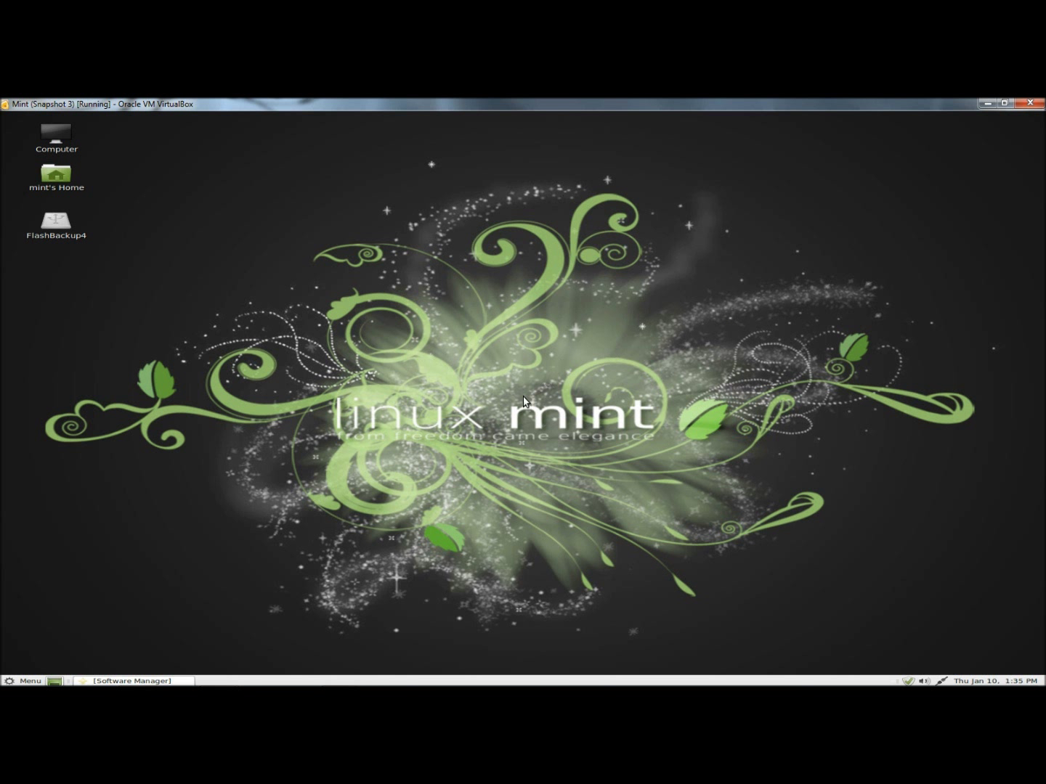
pyautogui.moveTo(89, 583)
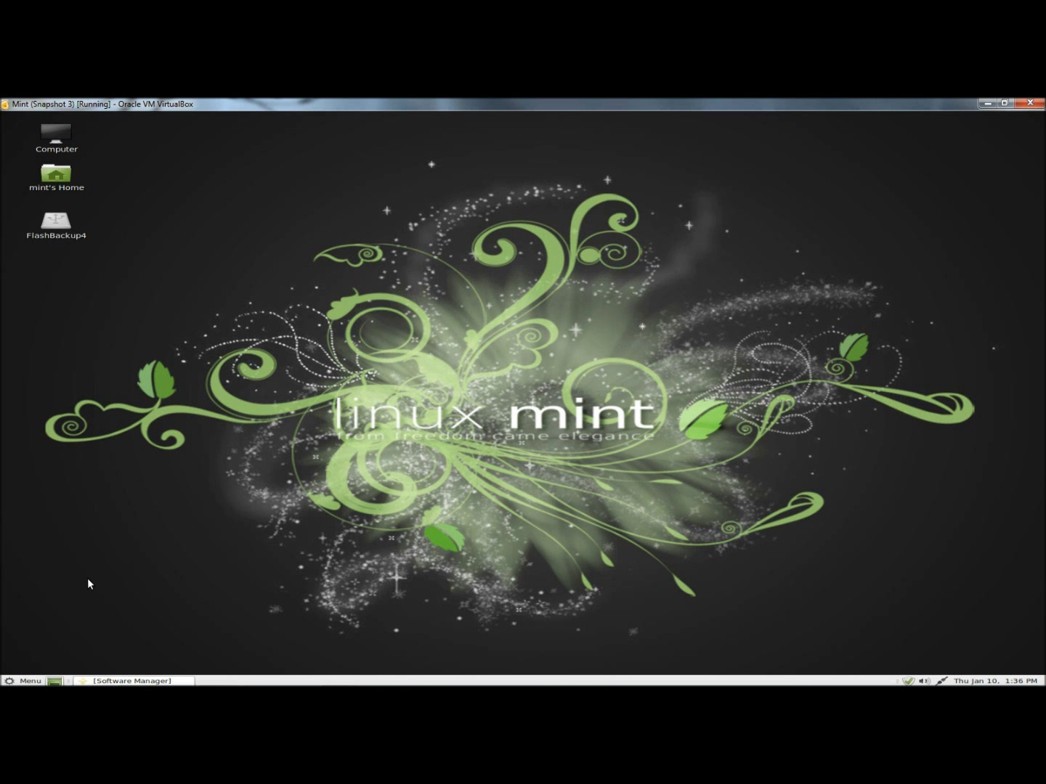
pyautogui.moveTo(30, 667)
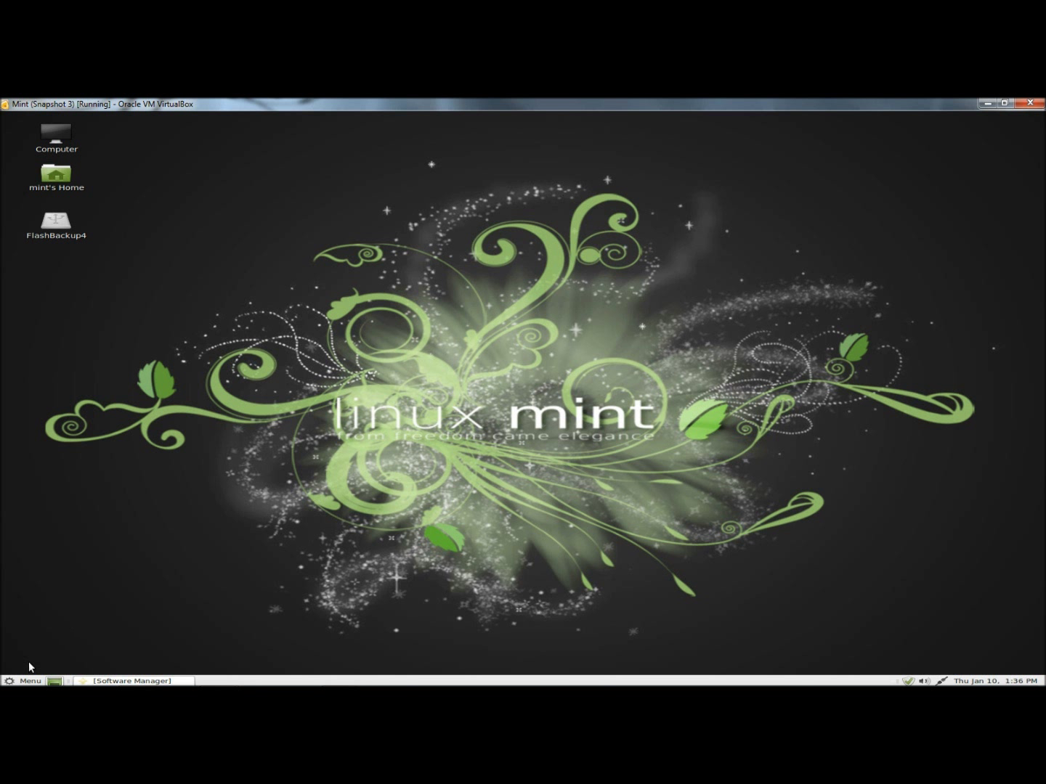
# Launch Additional Drivers from the All applications menu.
pyautogui.click(26, 680)
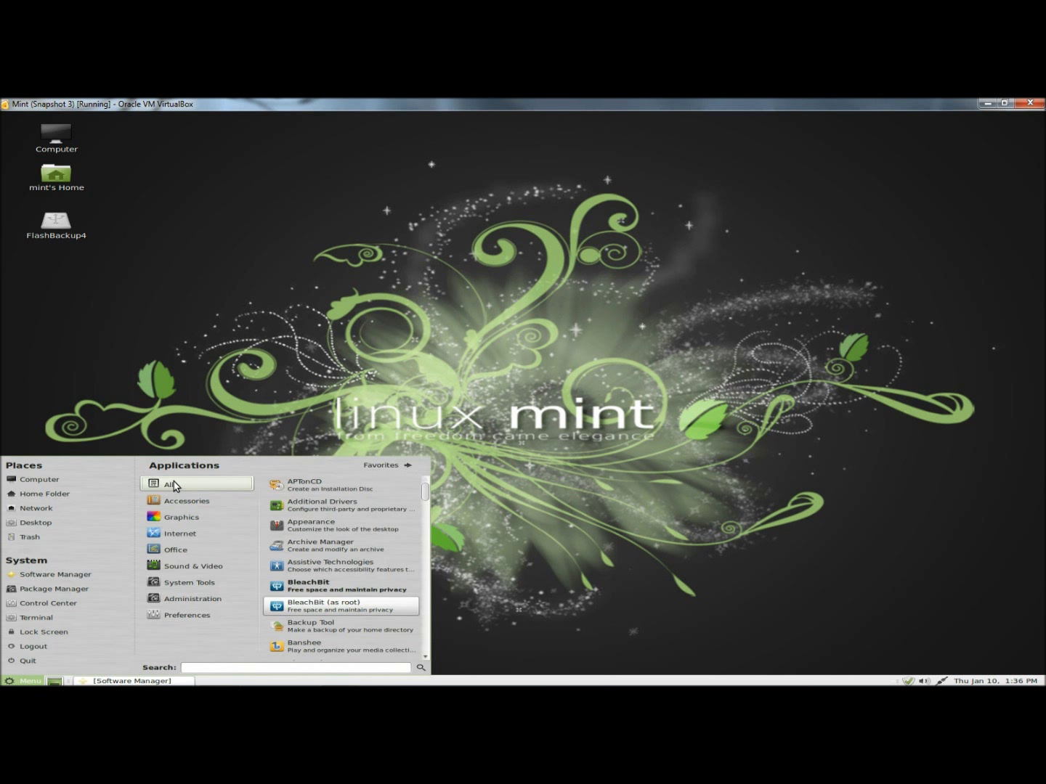
pyautogui.moveTo(320, 506)
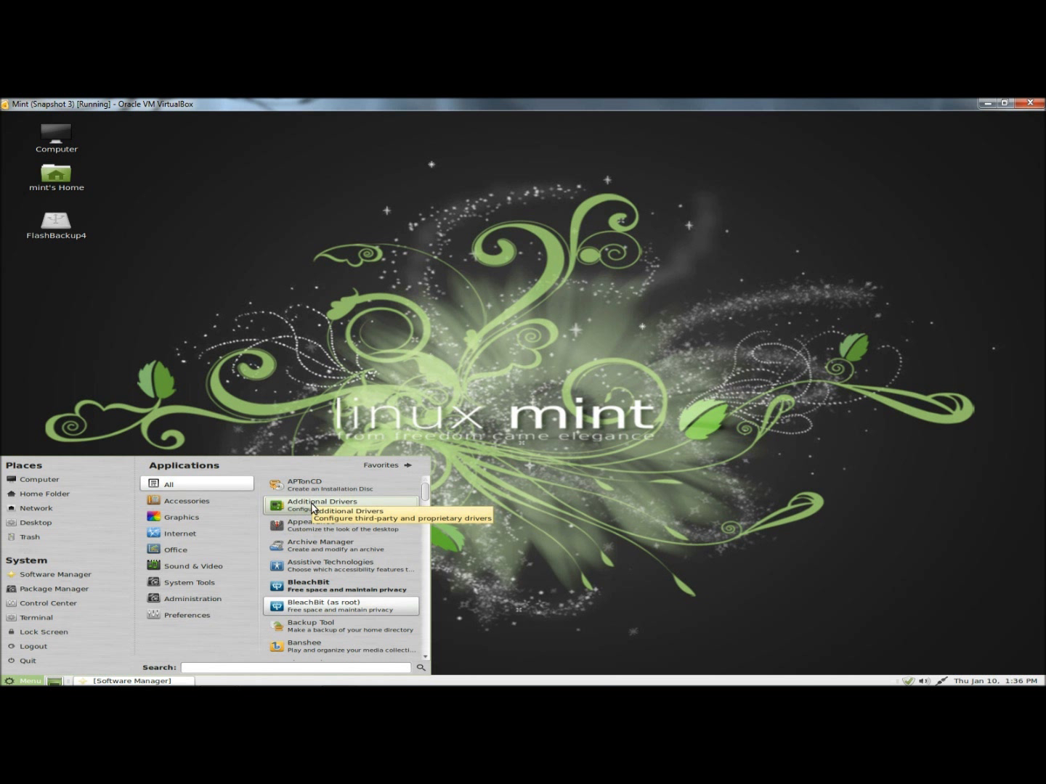
pyautogui.click(487, 509)
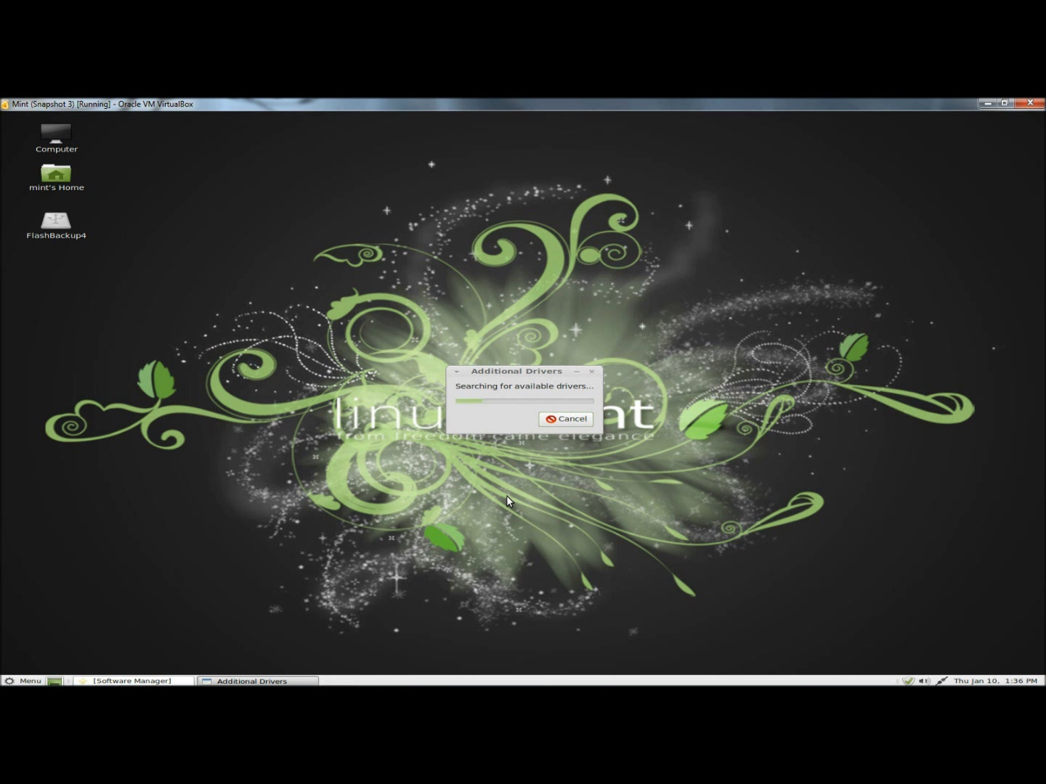
# Confirm the VirtualBox Guest Additions driver is active and close Additional Drivers.
pyautogui.click(566, 418)
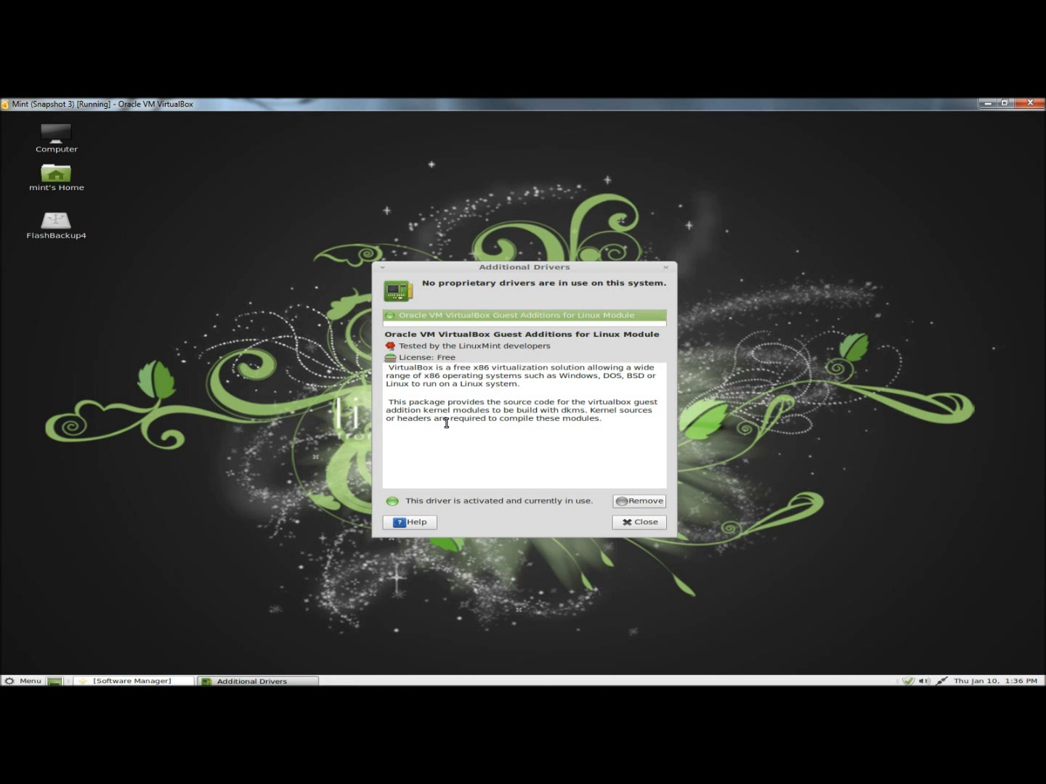
pyautogui.moveTo(446, 363)
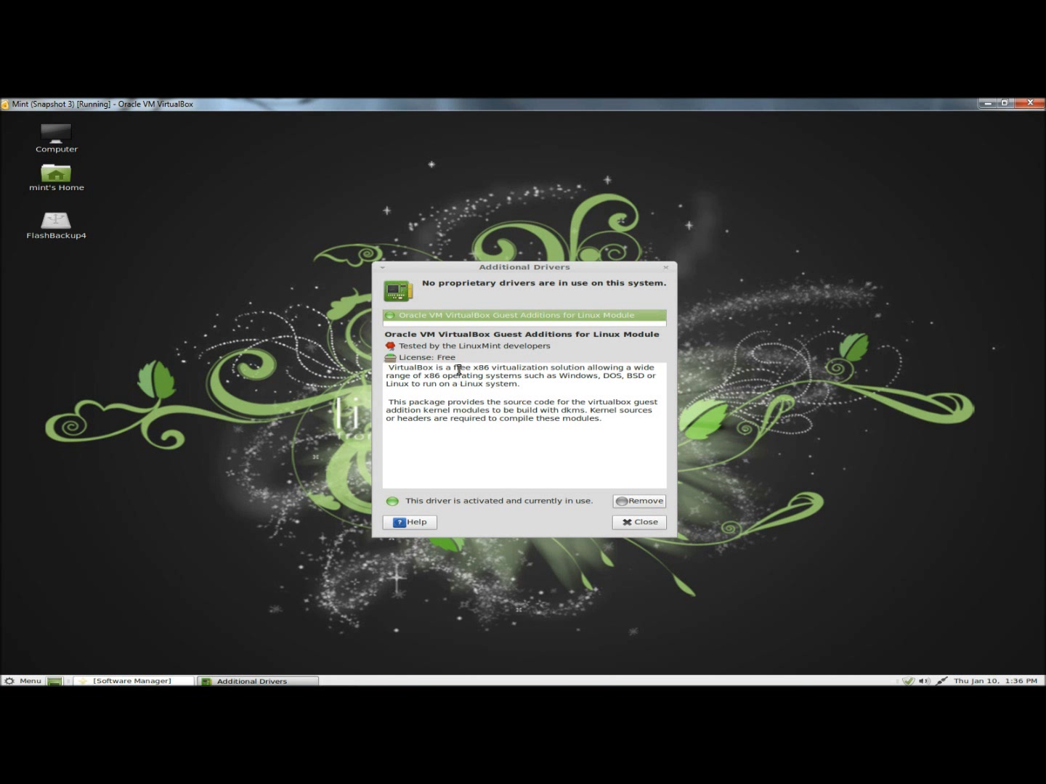
pyautogui.moveTo(587, 488)
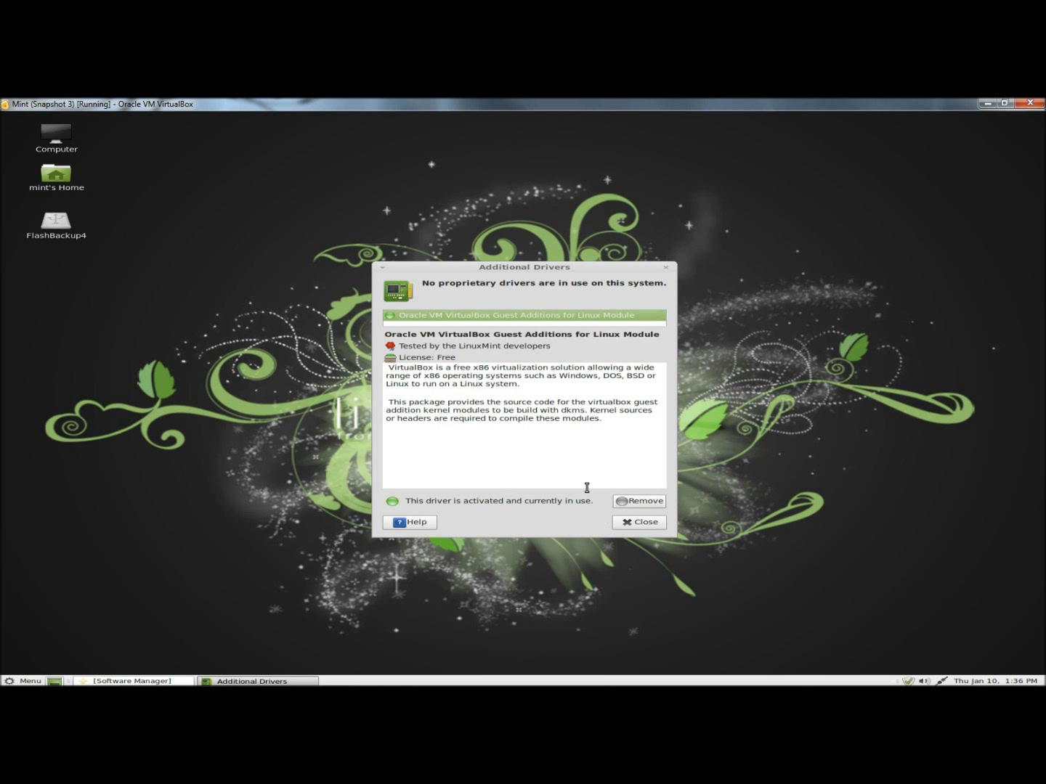
pyautogui.click(639, 521)
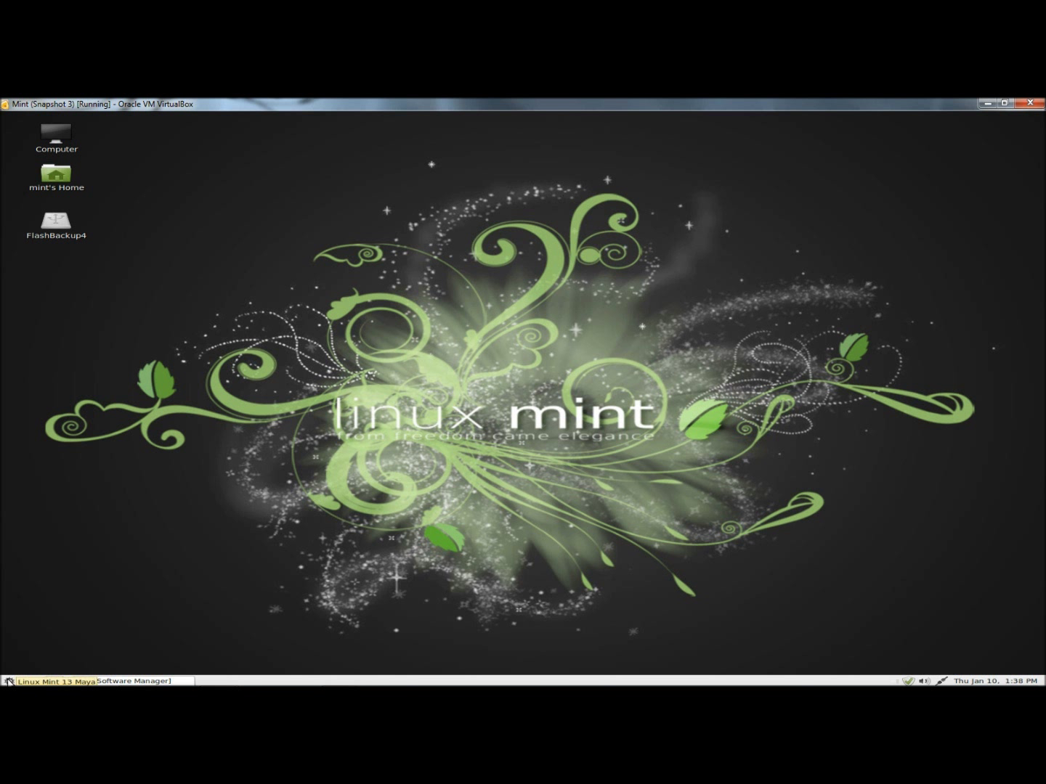
# Reopen Software Manager and search for 'restricted' packages.
pyautogui.click(27, 680)
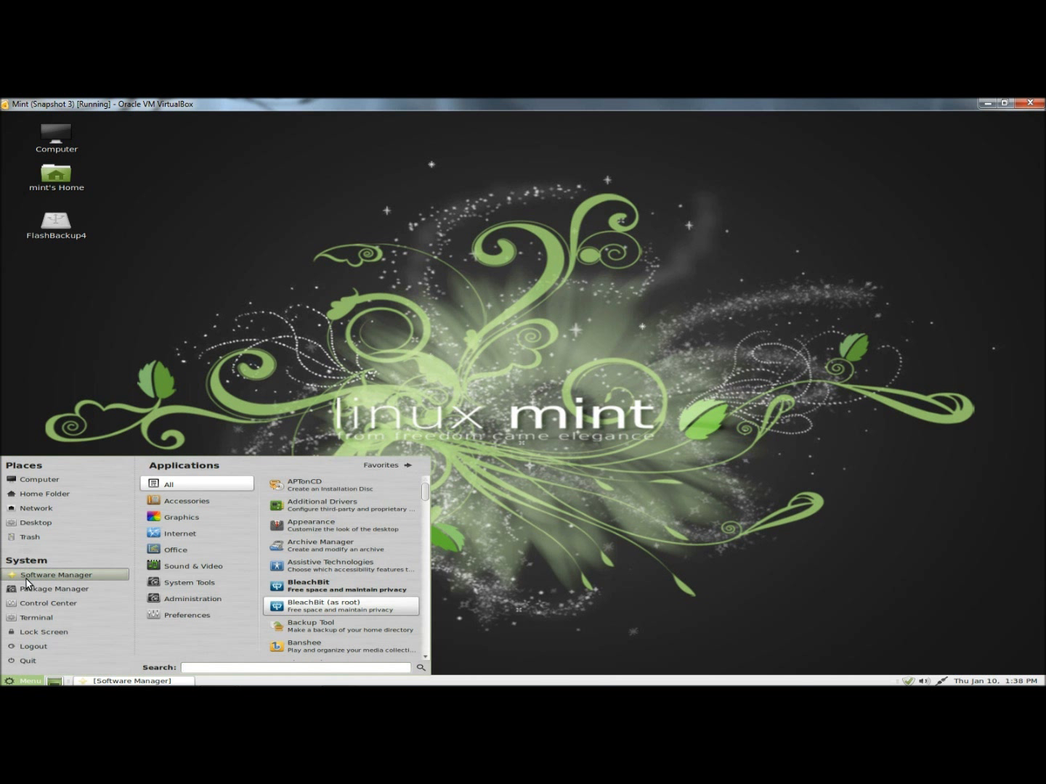
pyautogui.click(55, 575)
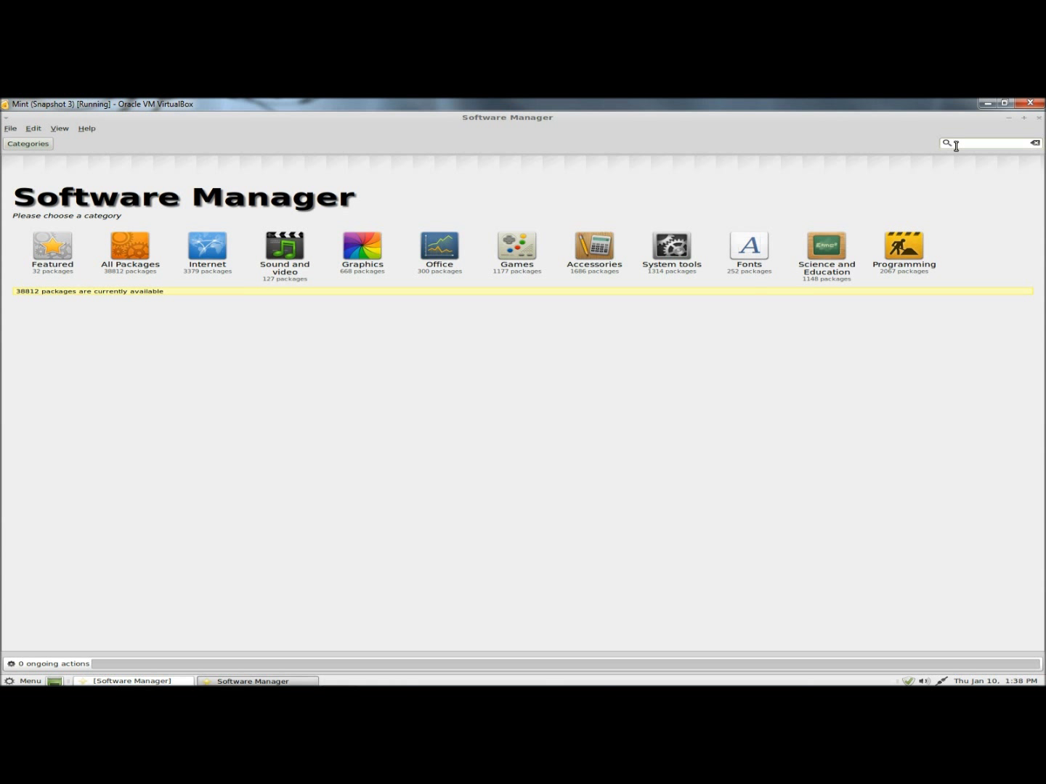
pyautogui.write('r')
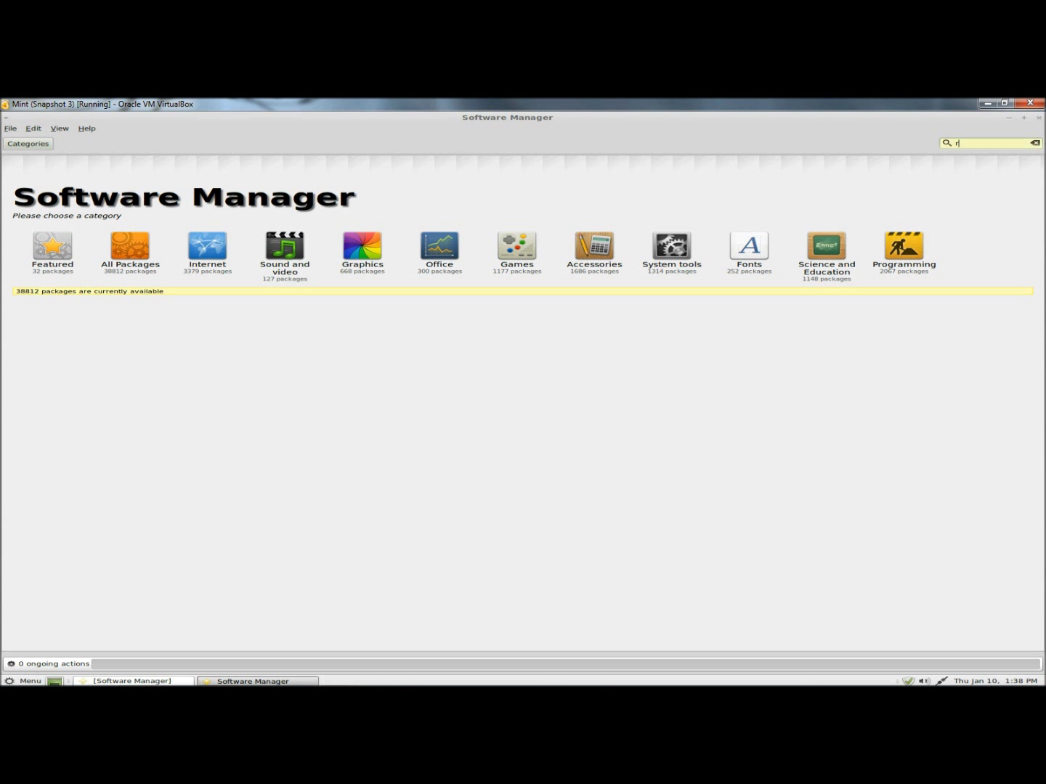
pyautogui.write('estricted')
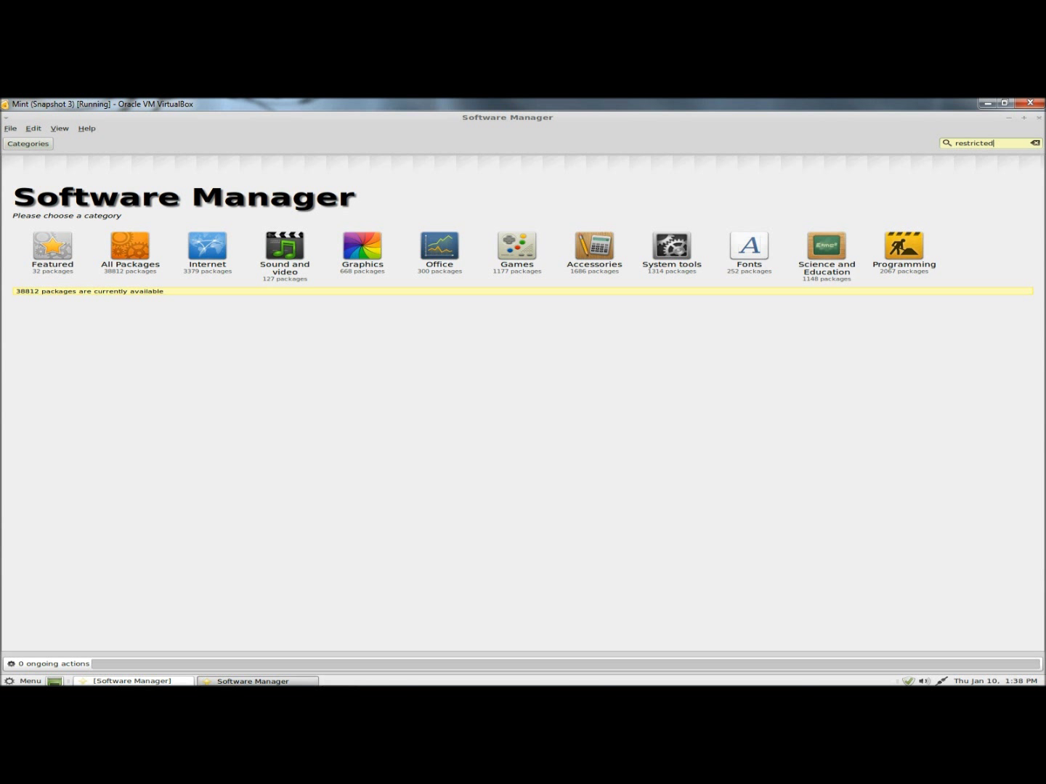
pyautogui.press('Return')
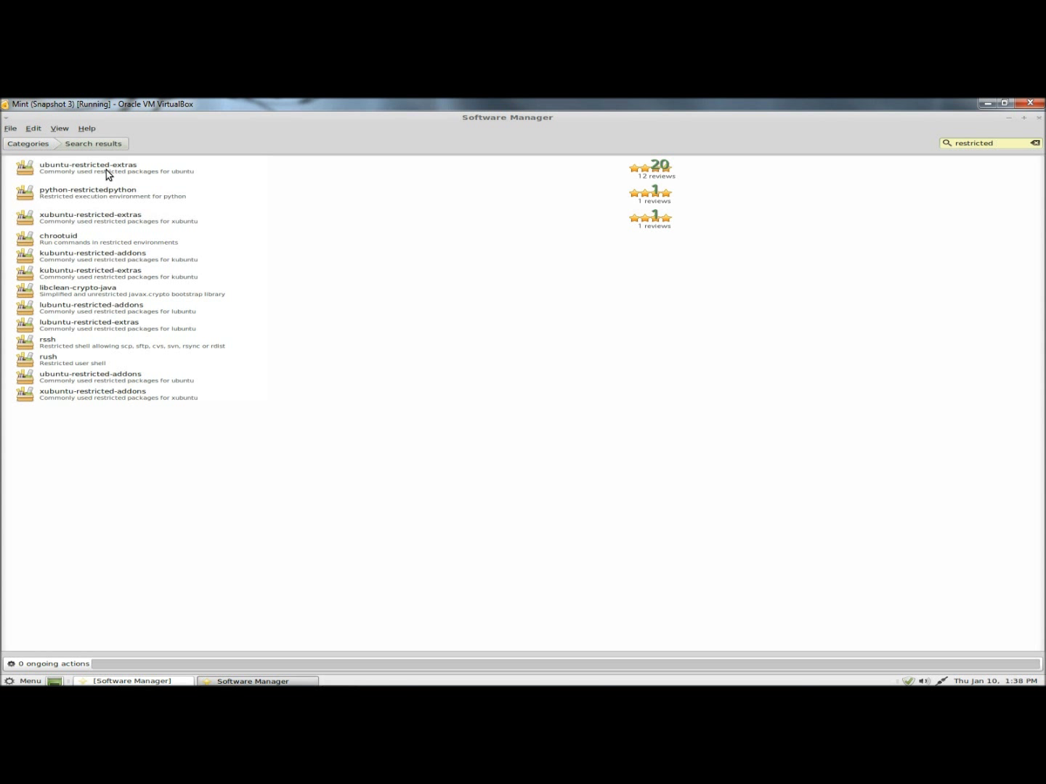
# Install the ubuntu-restricted-extras package from its details page.
pyautogui.click(987, 142)
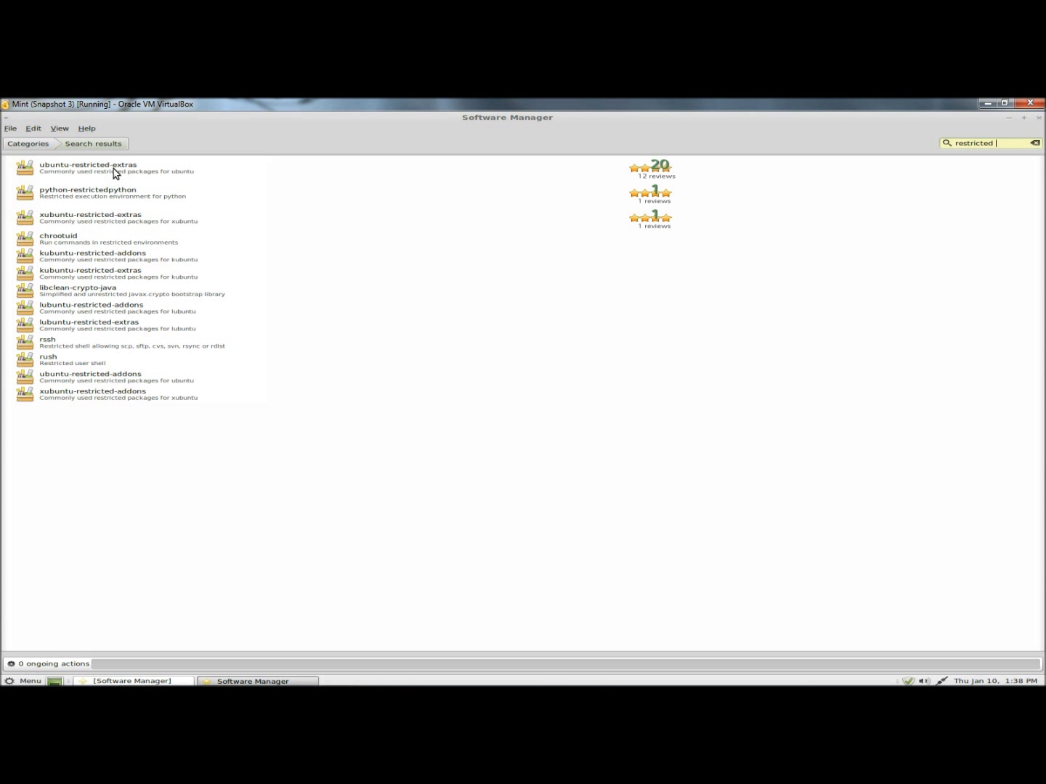
pyautogui.click(87, 167)
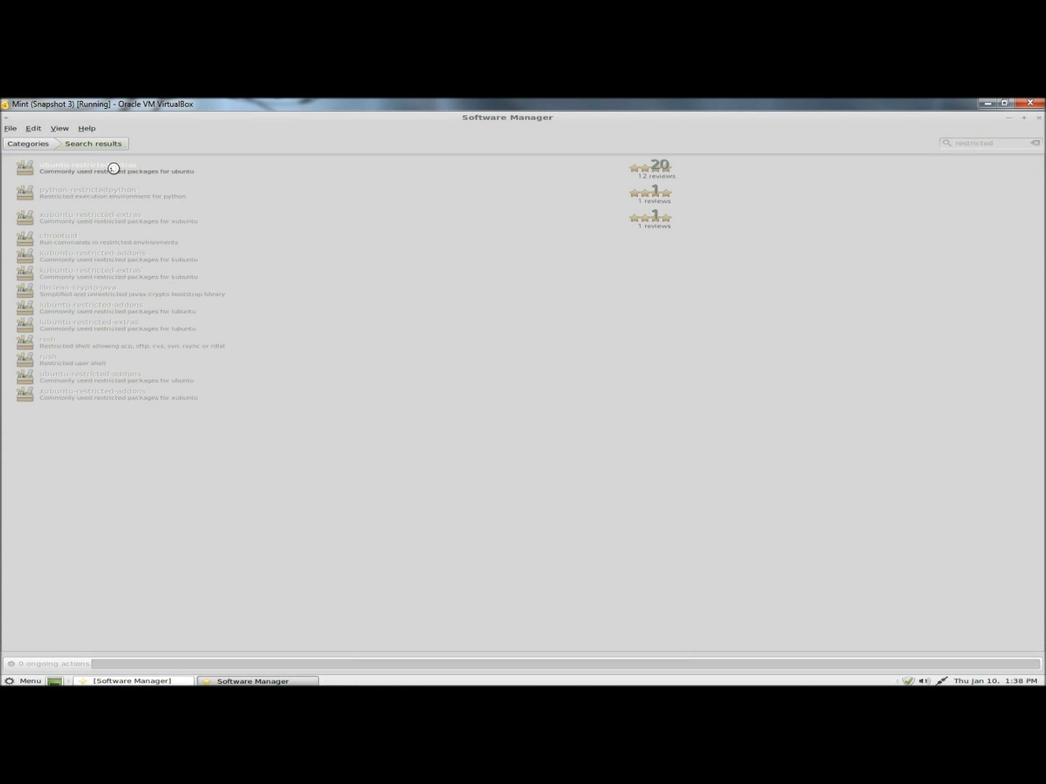
pyautogui.click(116, 167)
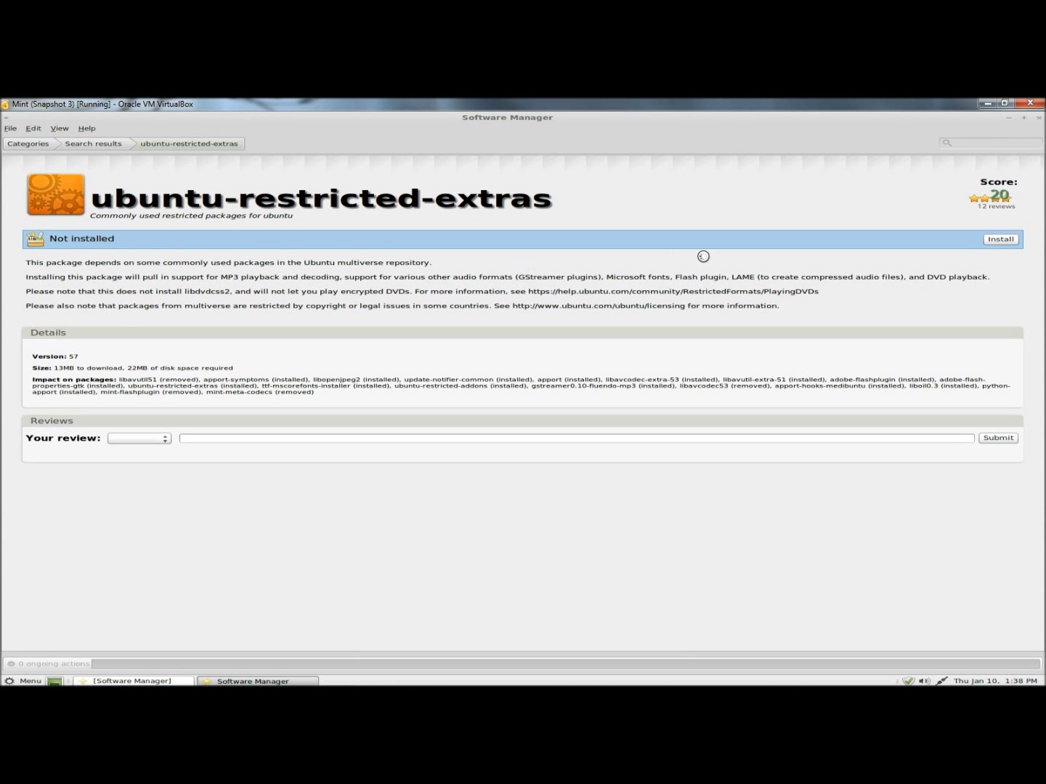
pyautogui.moveTo(1009, 247)
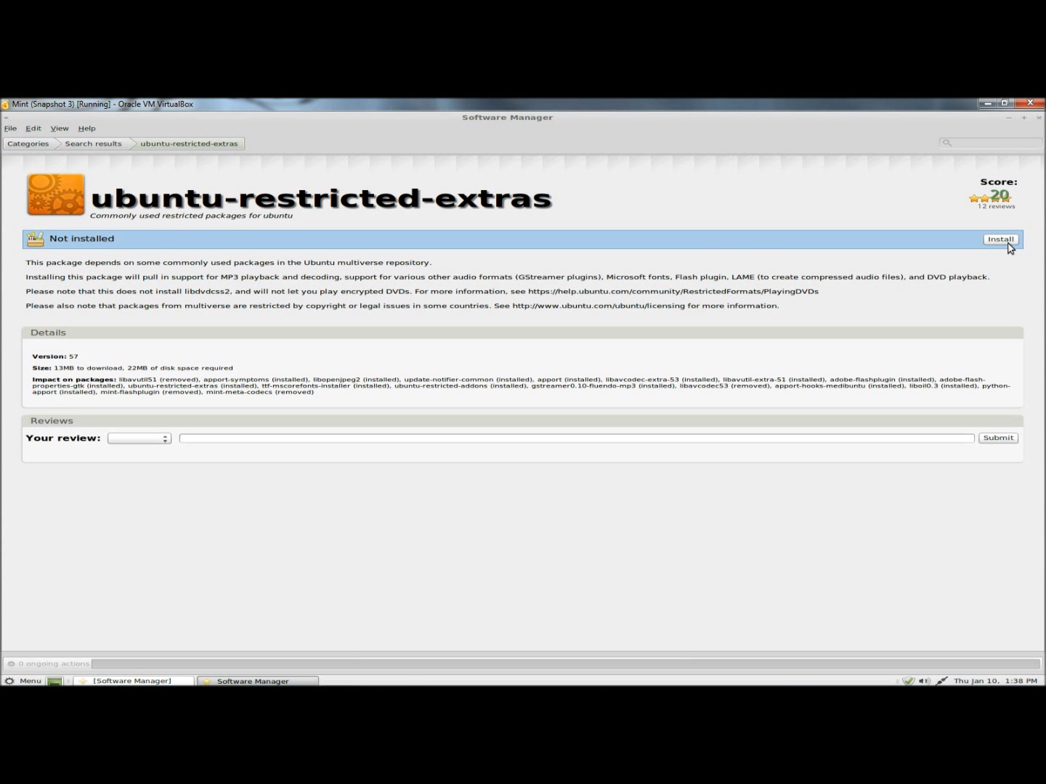
pyautogui.click(1000, 238)
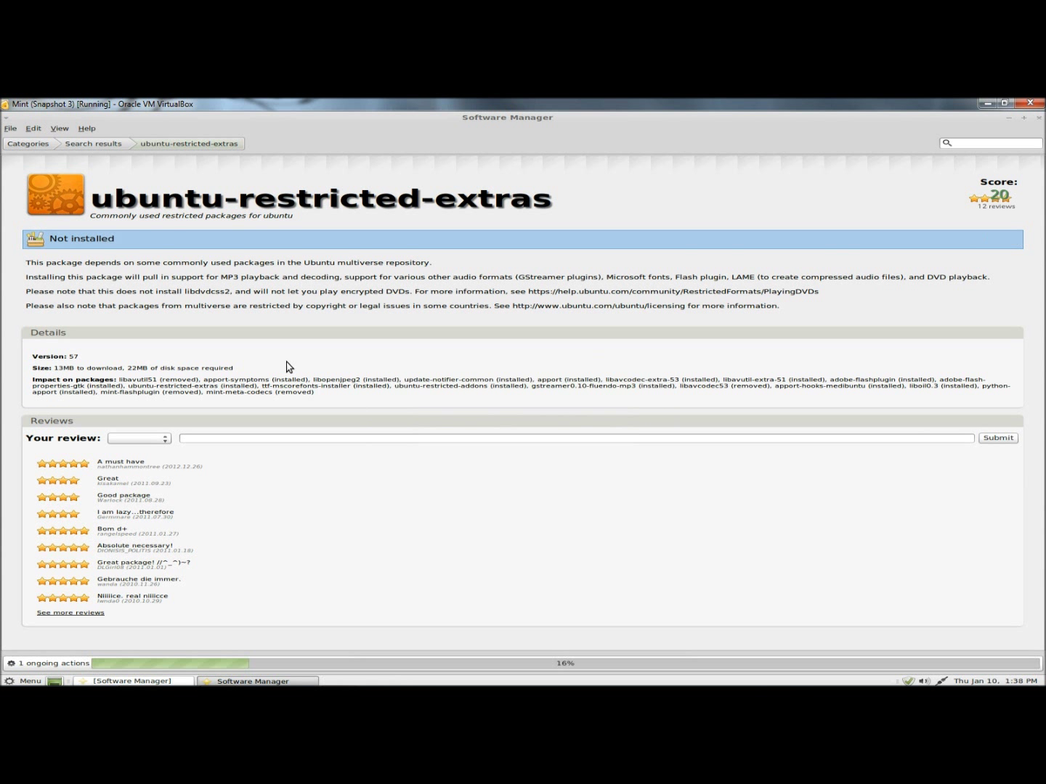
pyautogui.moveTo(265, 304)
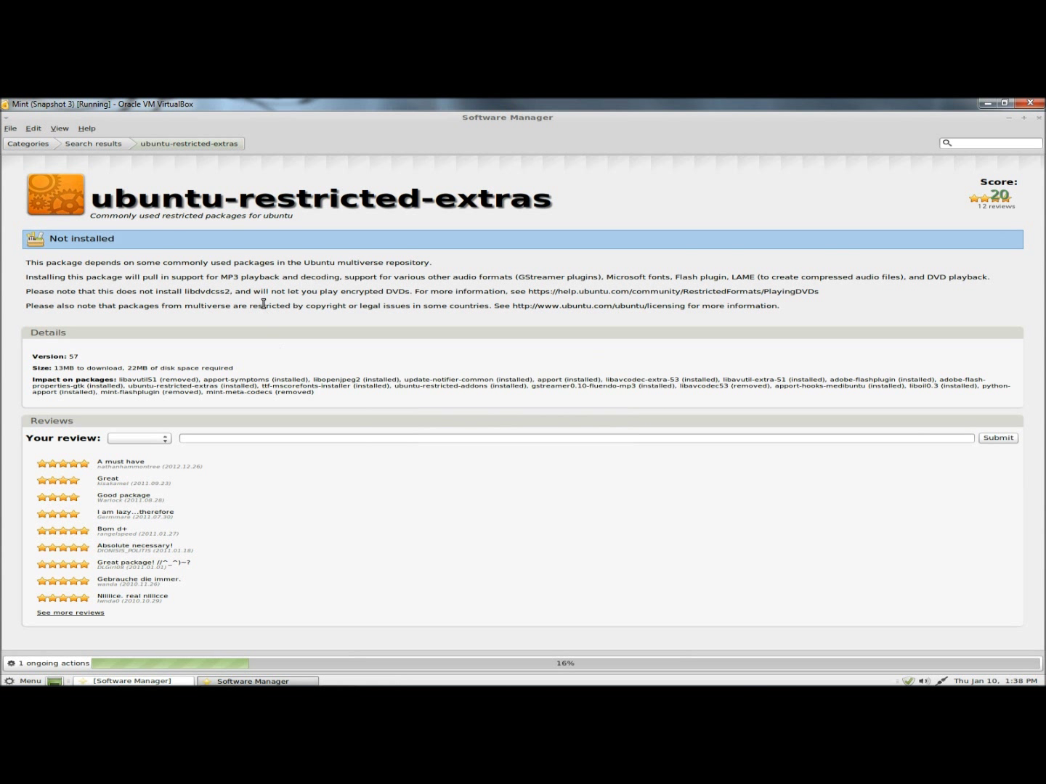
pyautogui.moveTo(149, 288)
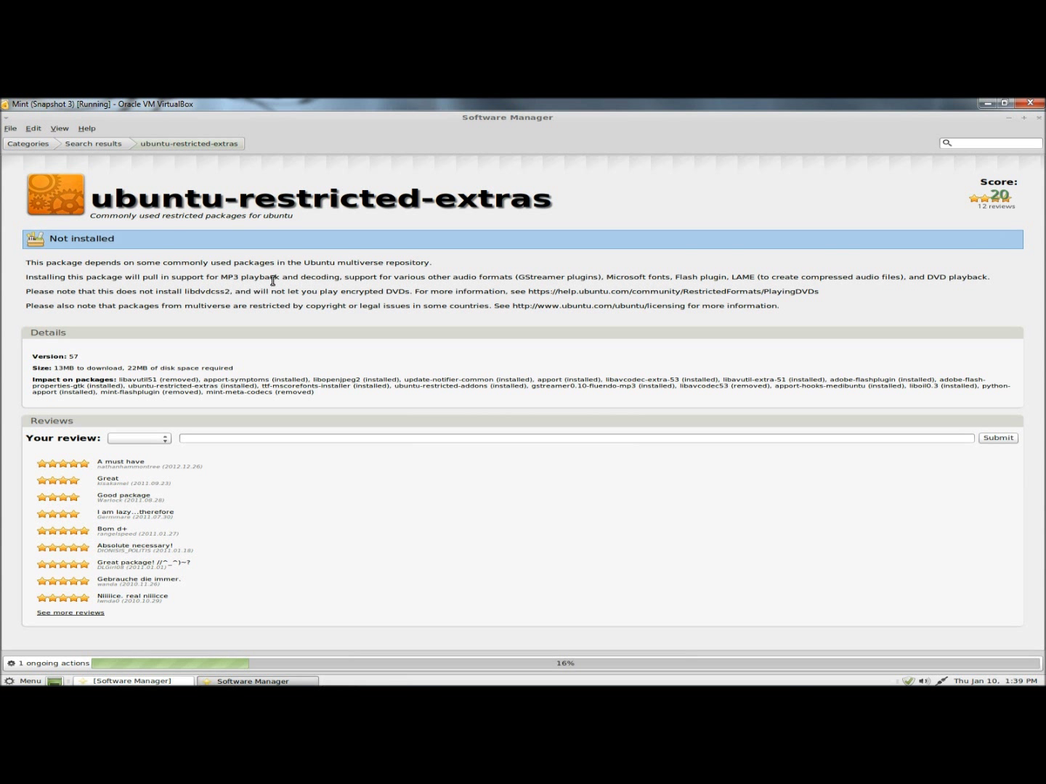
pyautogui.moveTo(405, 285)
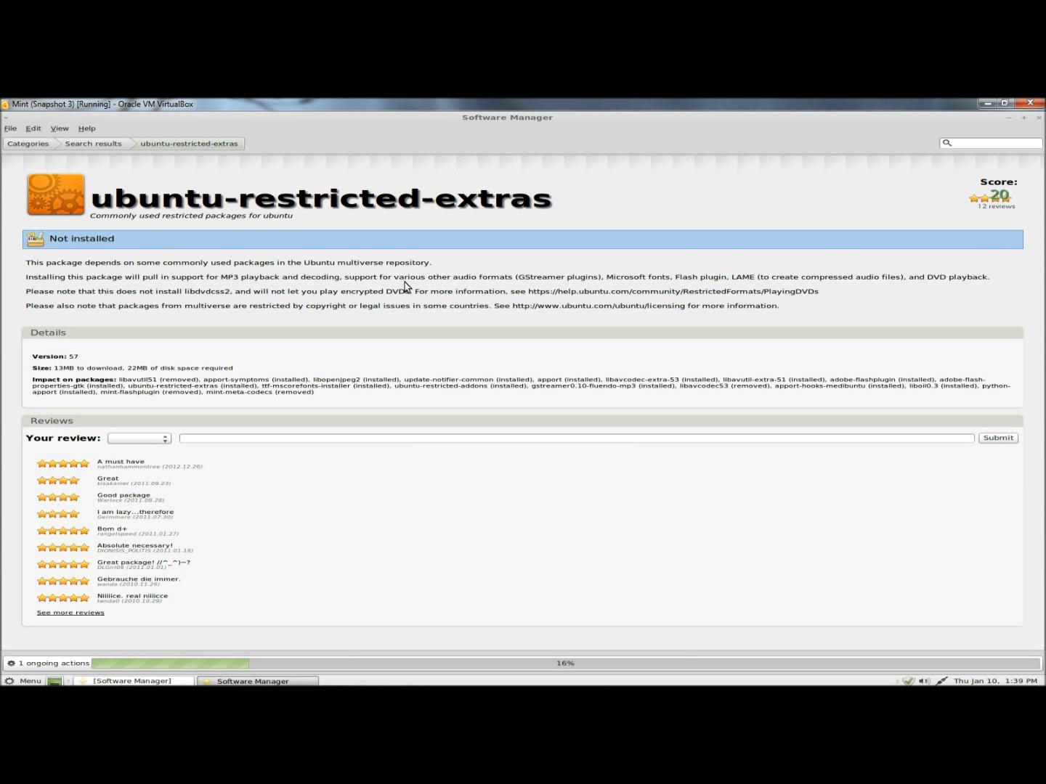
pyautogui.moveTo(601, 289)
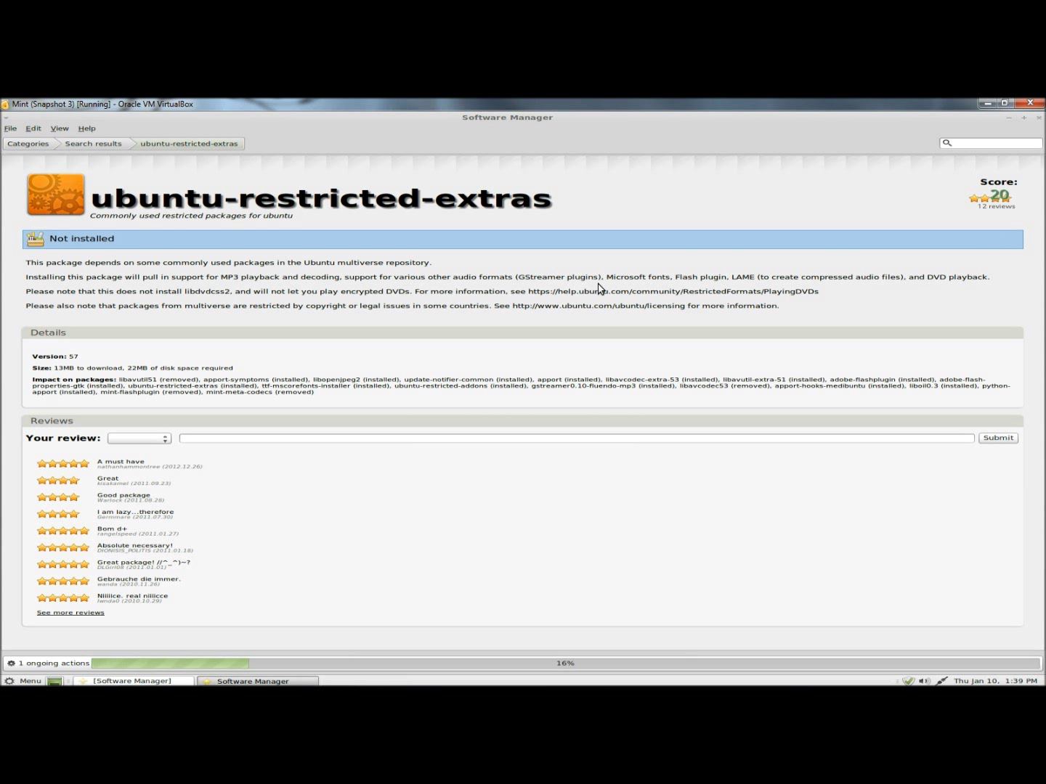
pyautogui.moveTo(724, 288)
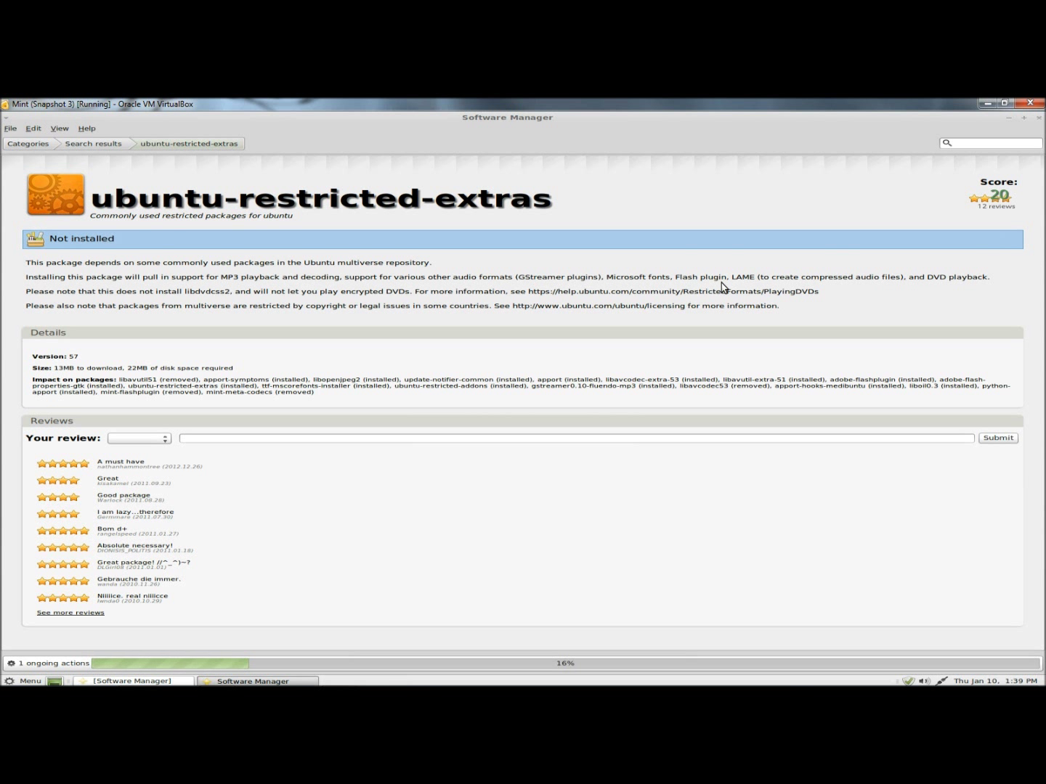
pyautogui.moveTo(747, 286)
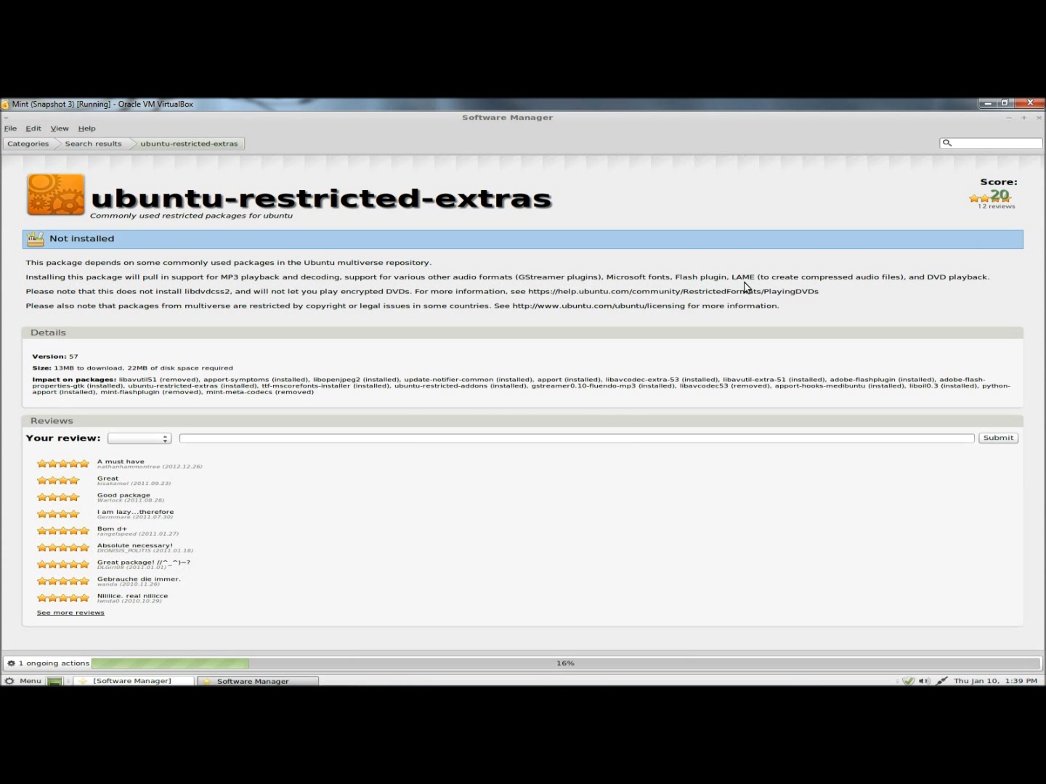
pyautogui.moveTo(496, 505)
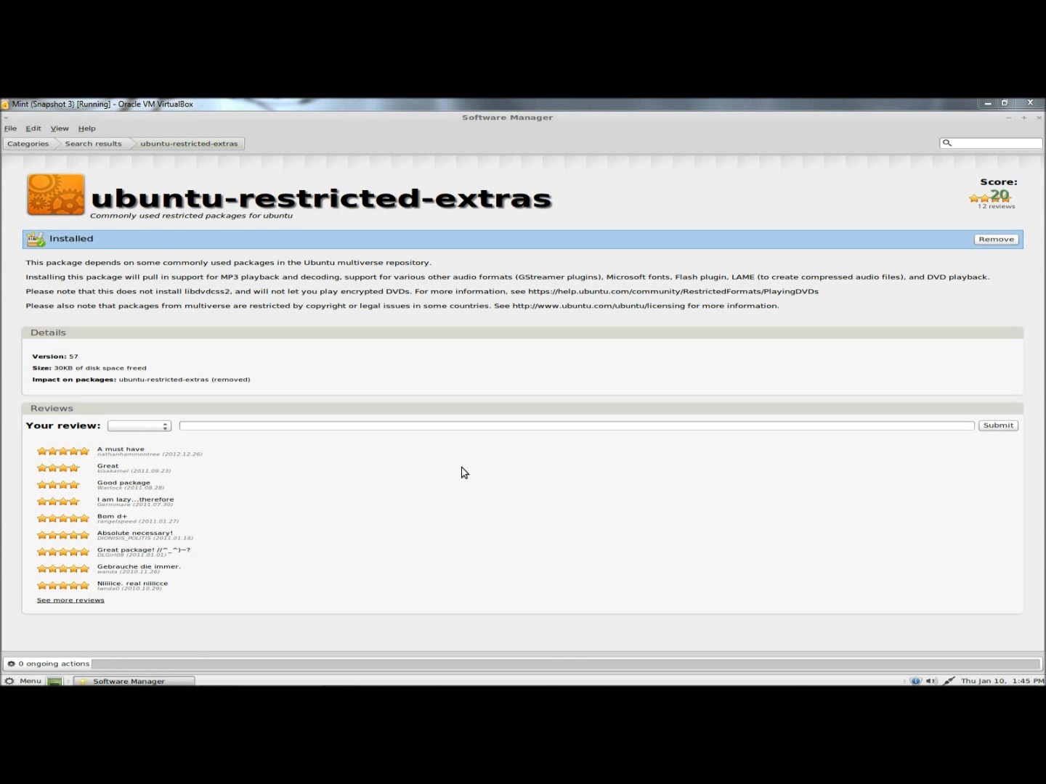
pyautogui.moveTo(956, 146)
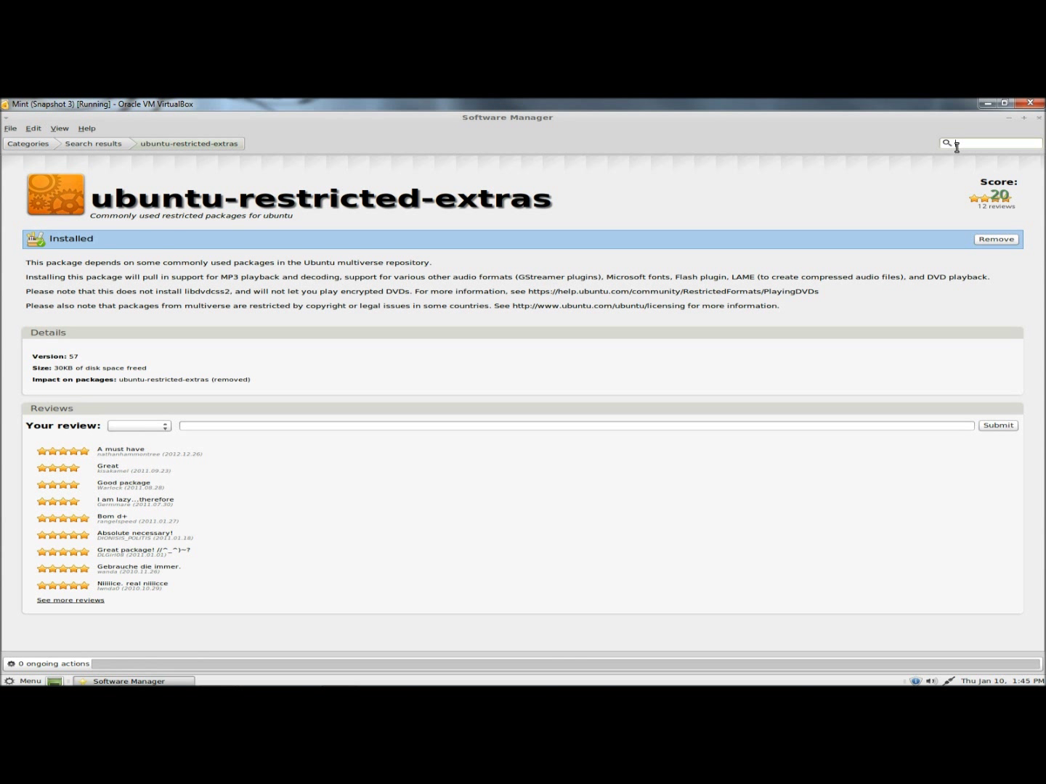
# Search for 'myunity', view the result and close Software Manager.
pyautogui.write('myu')
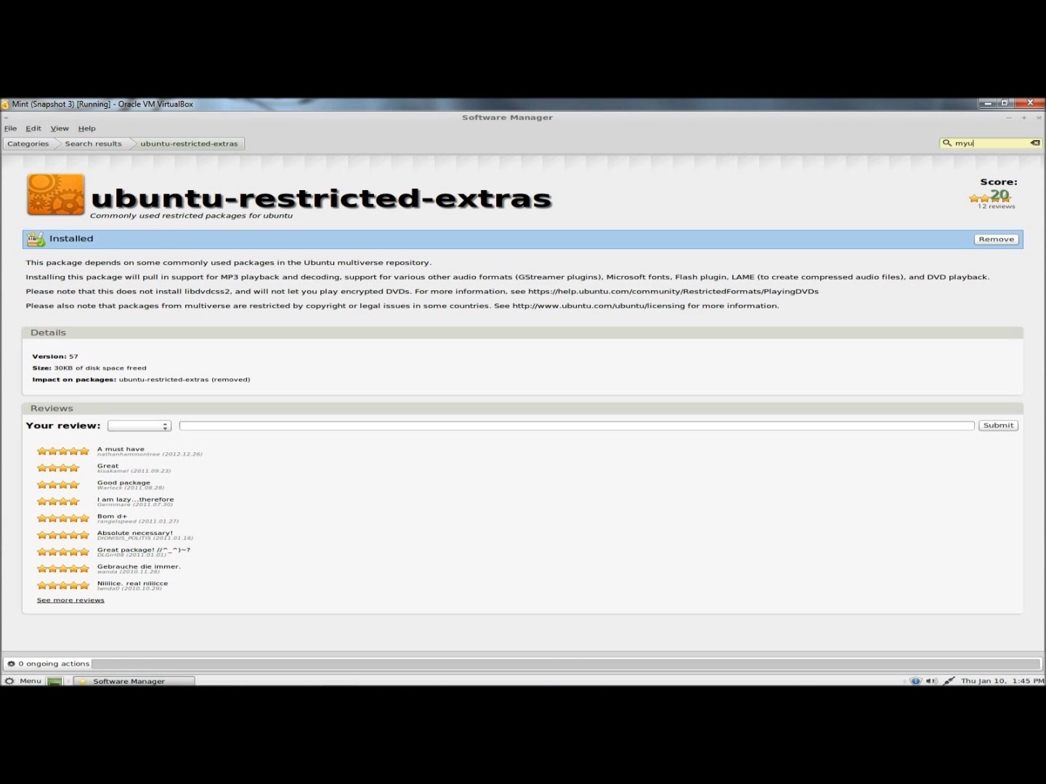
pyautogui.write('nity')
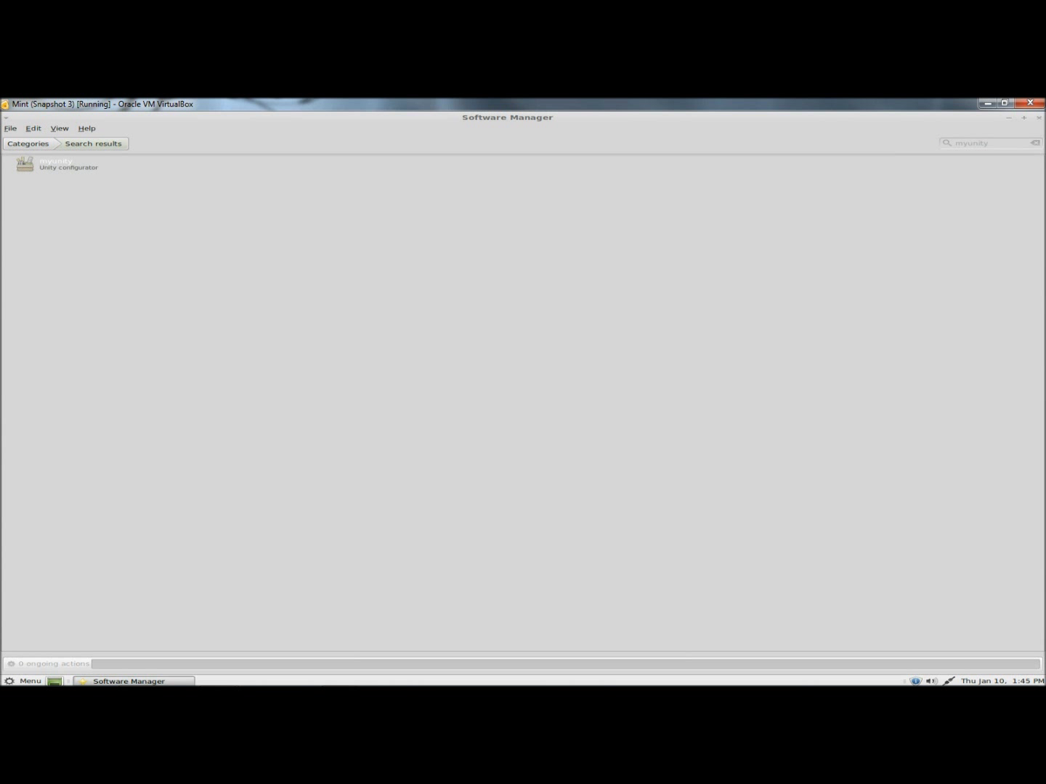
pyautogui.click(56, 163)
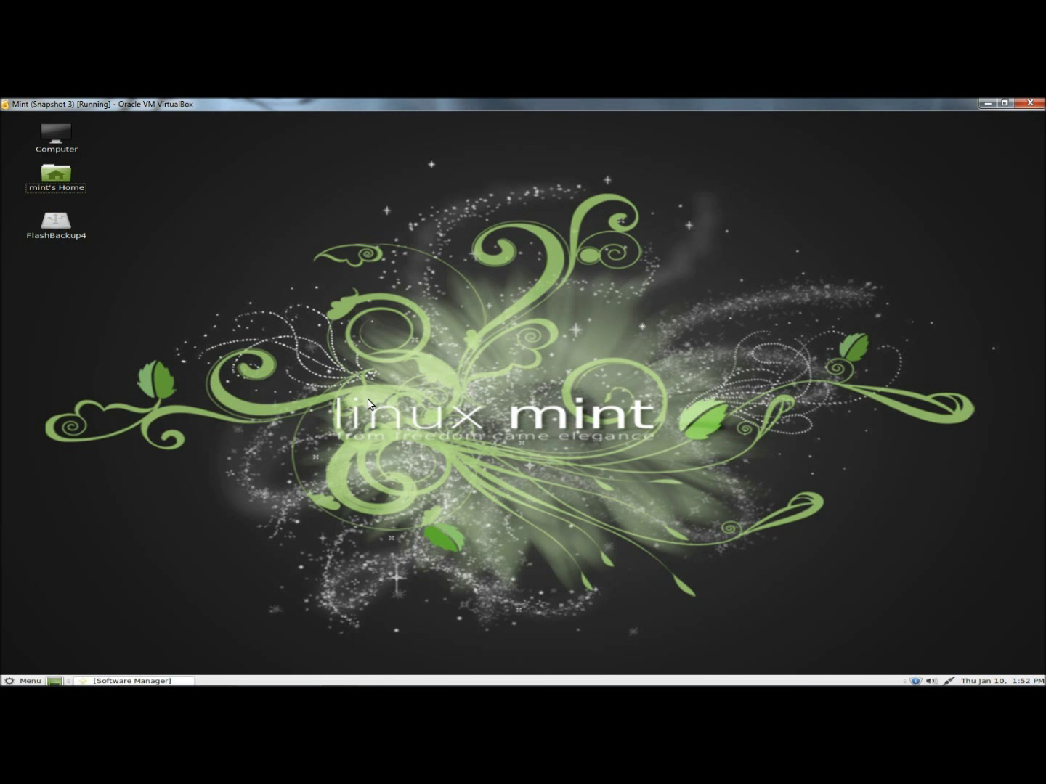
pyautogui.moveTo(20, 686)
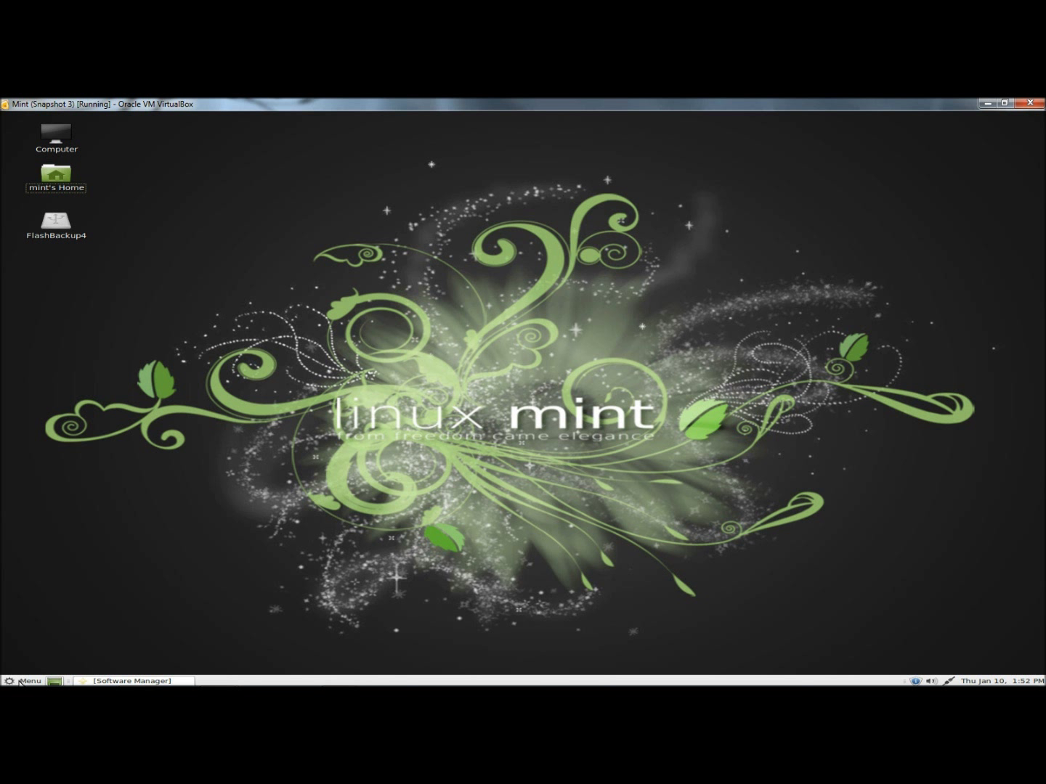
# Launch Firewall Configuration from the Control Center's system tools.
pyautogui.click(24, 680)
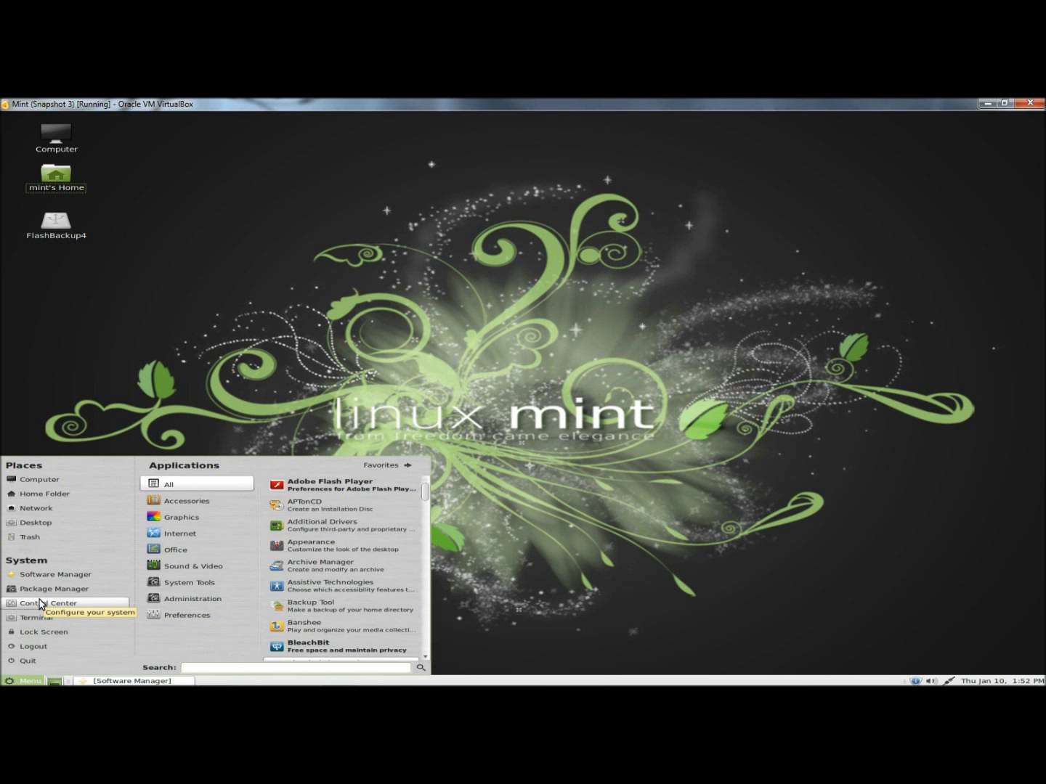
pyautogui.click(23, 679)
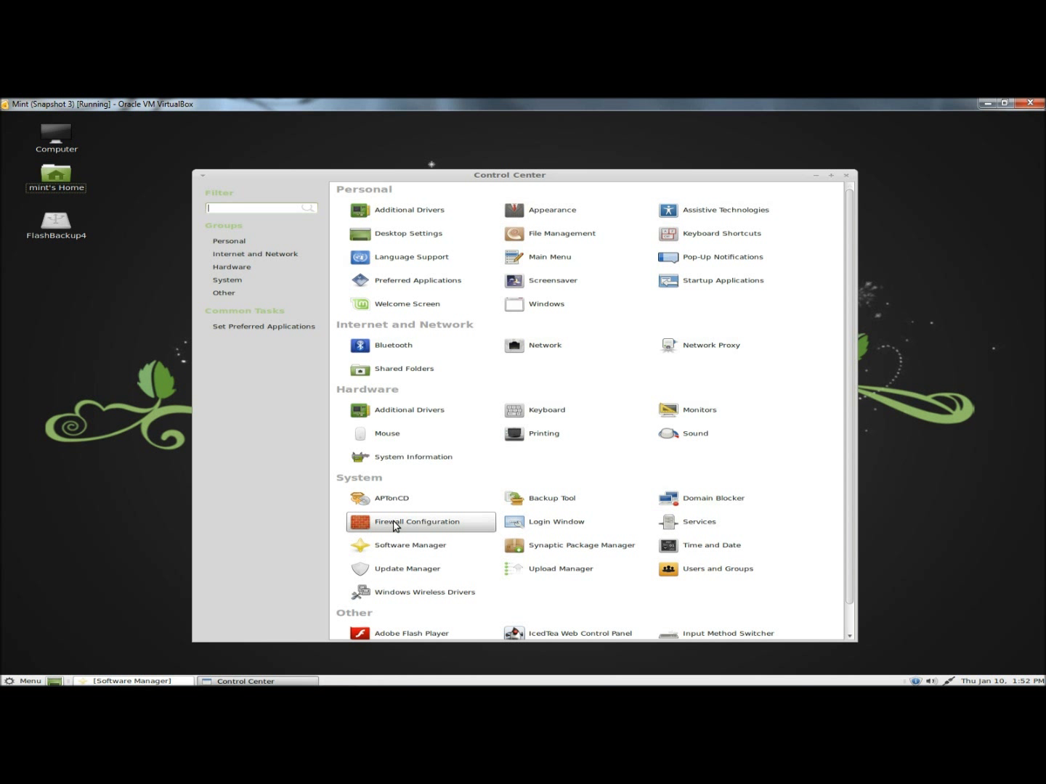
pyautogui.moveTo(395, 526)
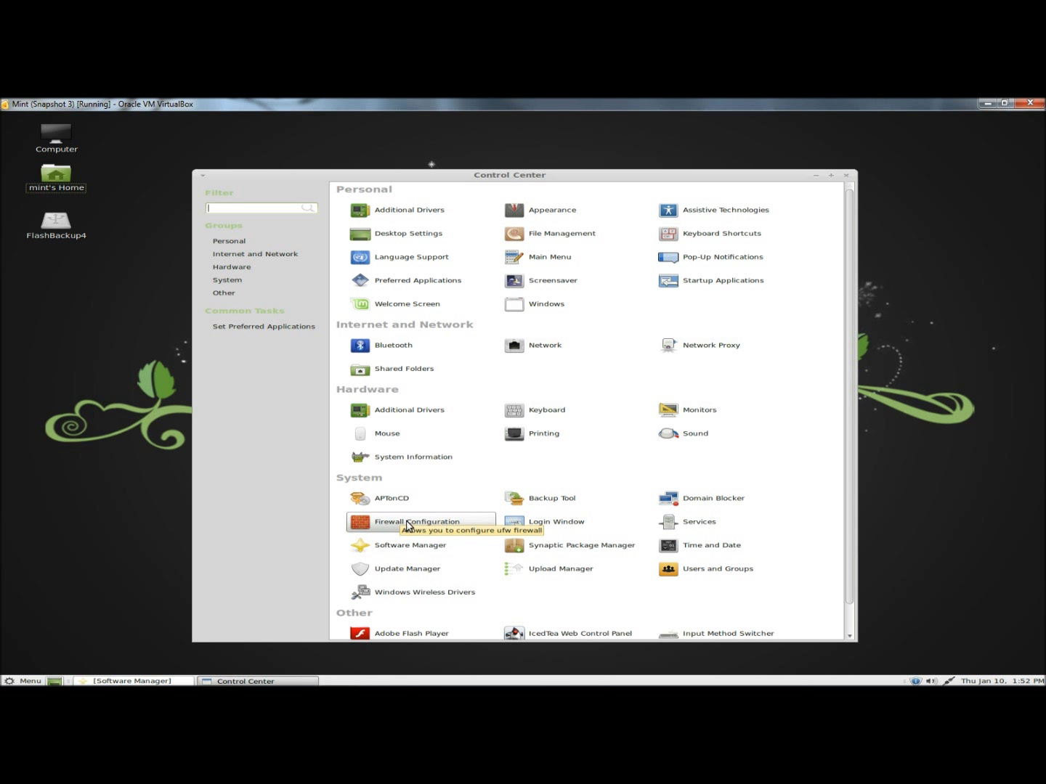
pyautogui.doubleClick(417, 522)
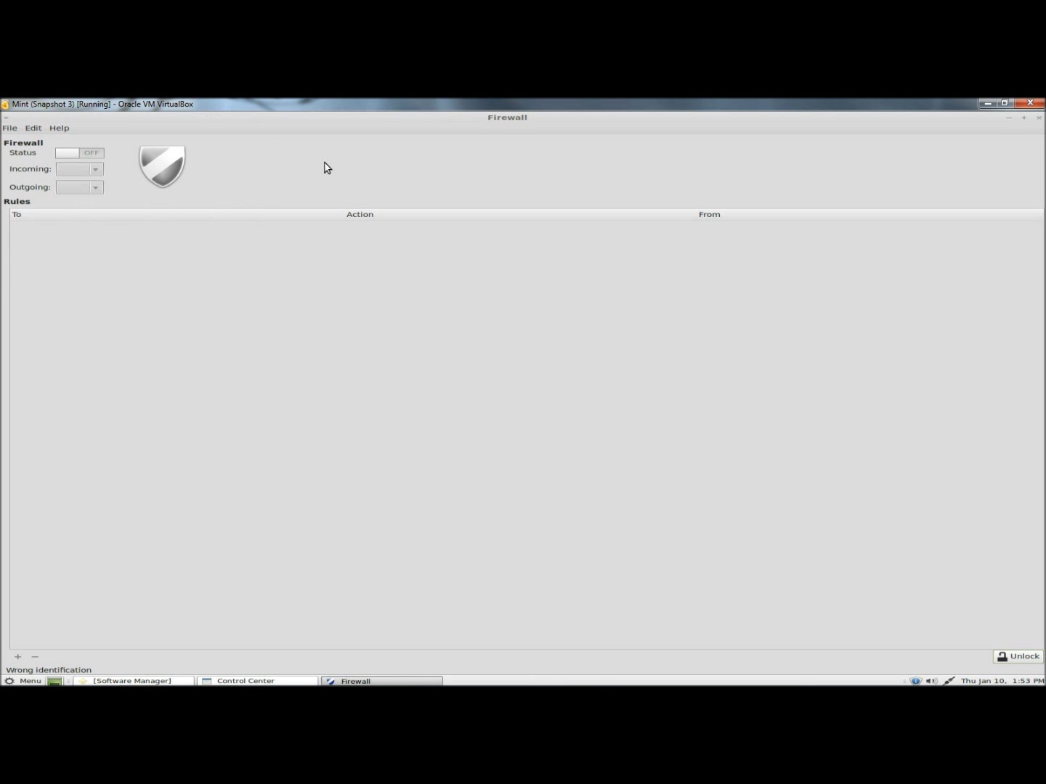
pyautogui.moveTo(1016, 657)
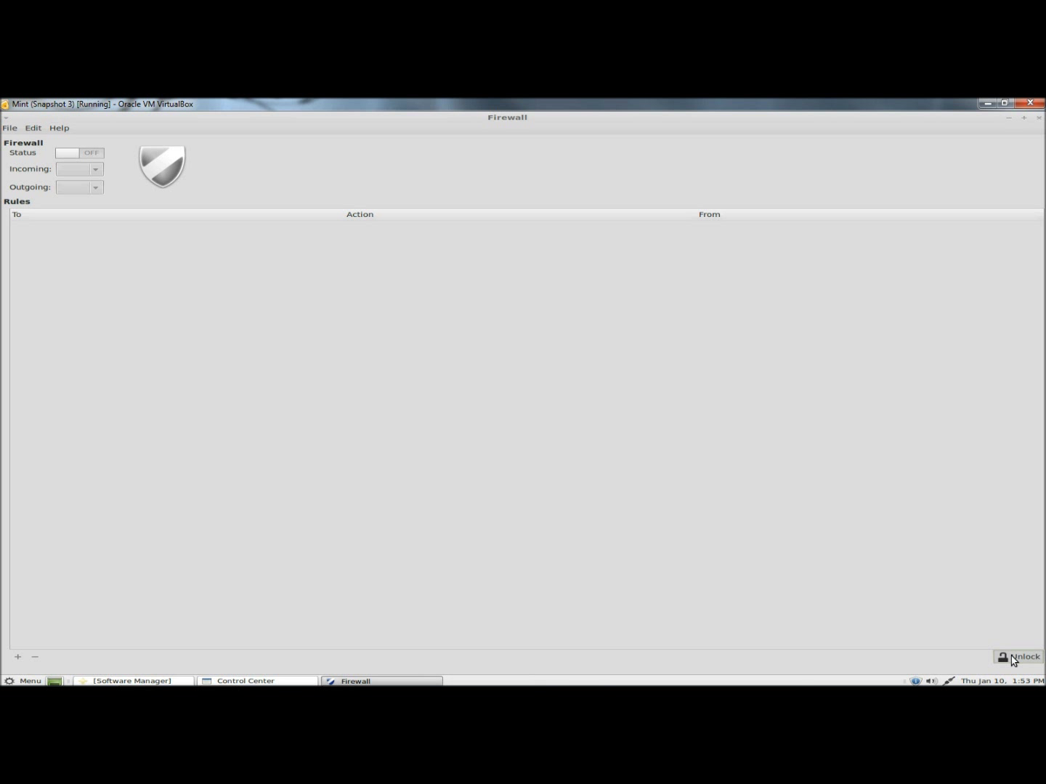
# Unlock gufw with the administrator password and switch the firewall status on.
pyautogui.click(1016, 657)
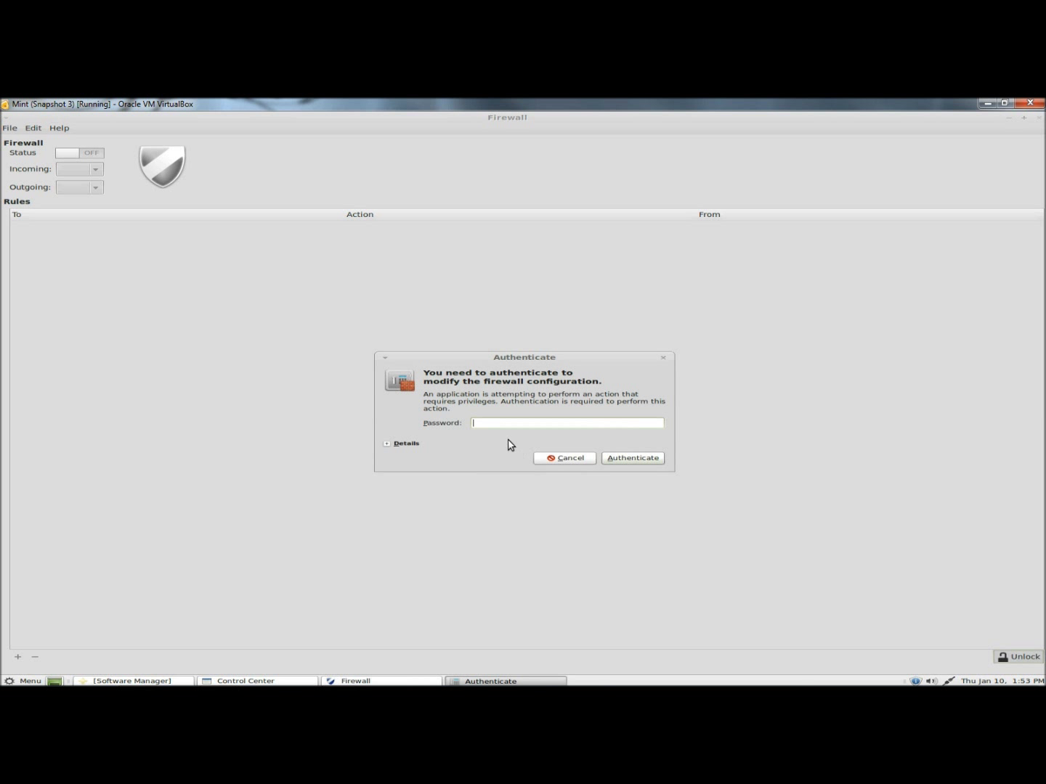
pyautogui.click(565, 458)
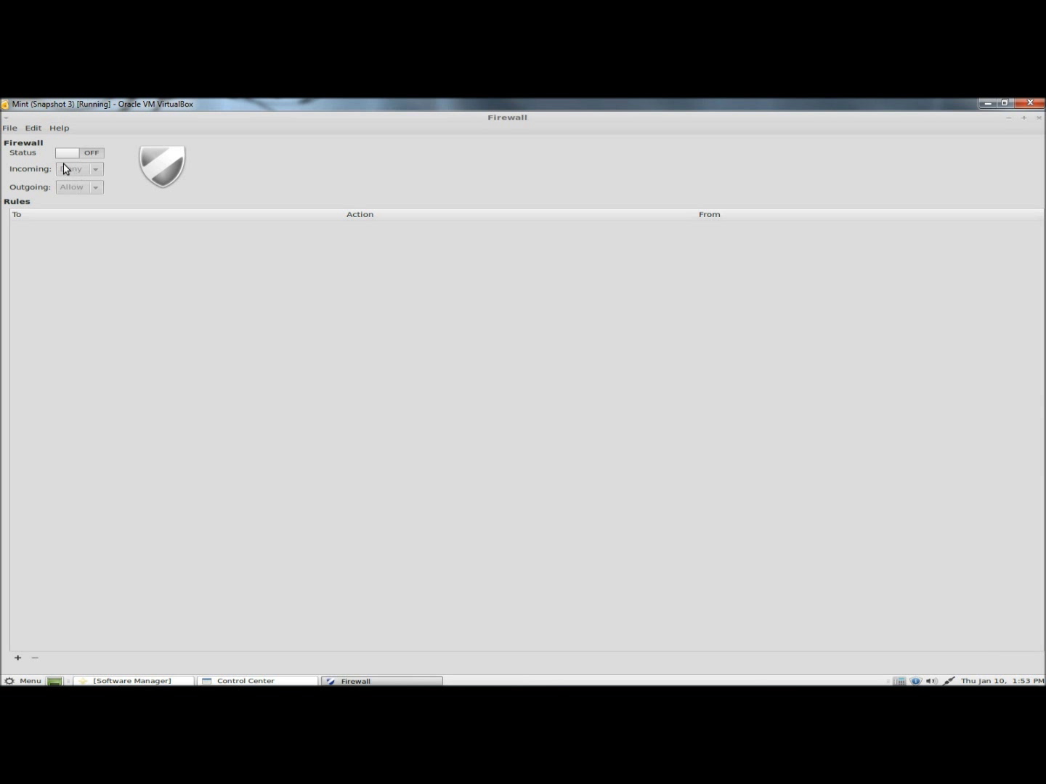
pyautogui.click(69, 152)
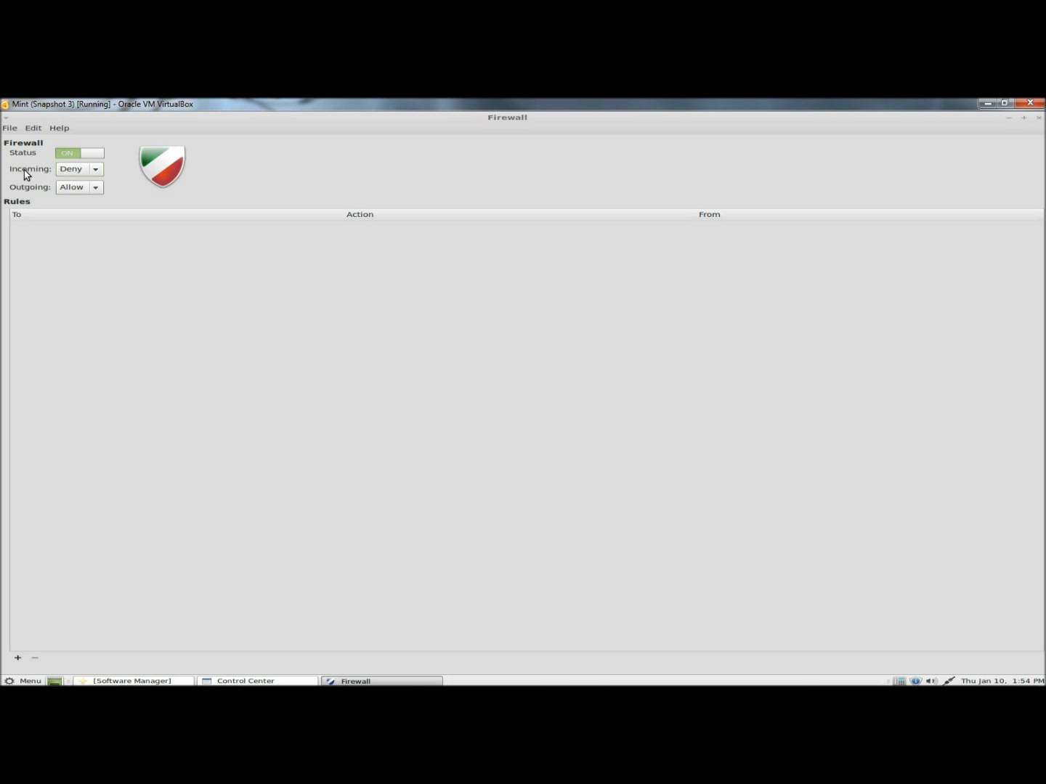
# Keep incoming traffic on Deny and outgoing on Allow, then review the Edit menu's rule options.
pyautogui.click(79, 169)
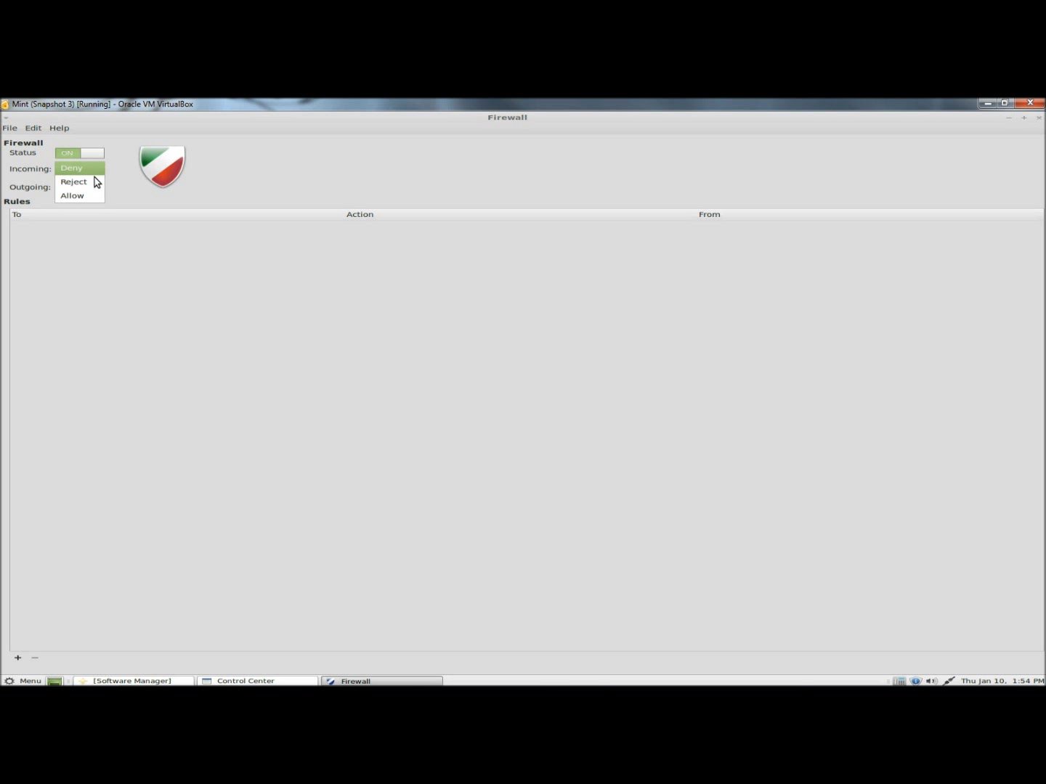
pyautogui.click(71, 168)
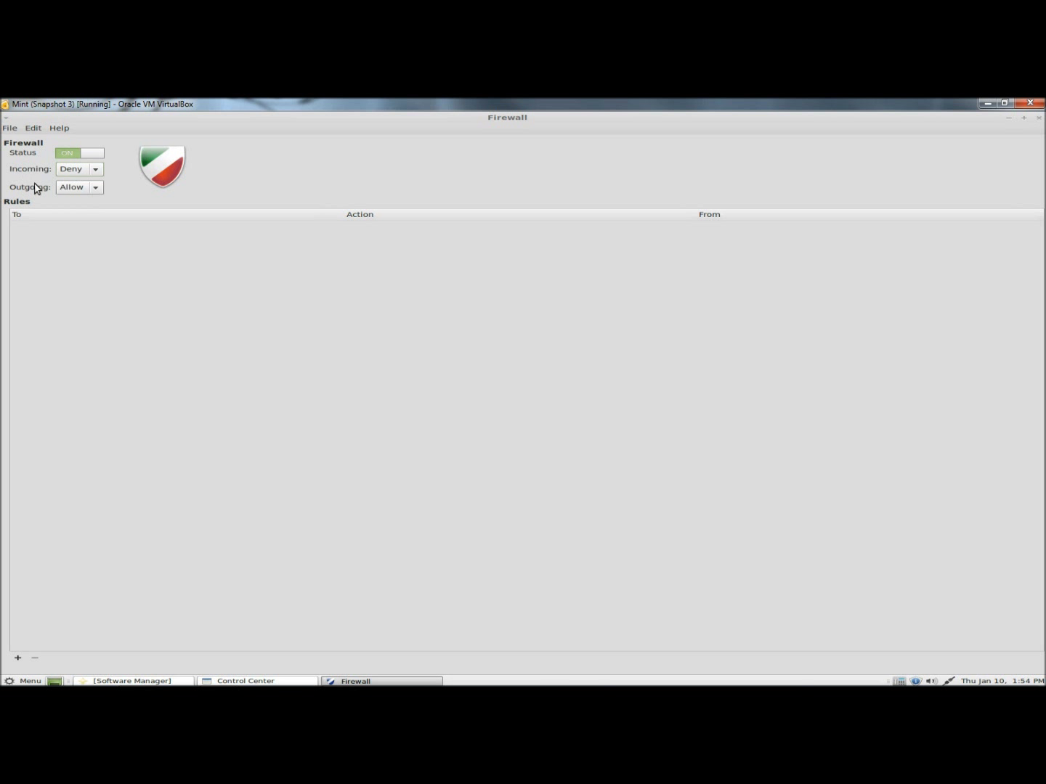
pyautogui.click(32, 127)
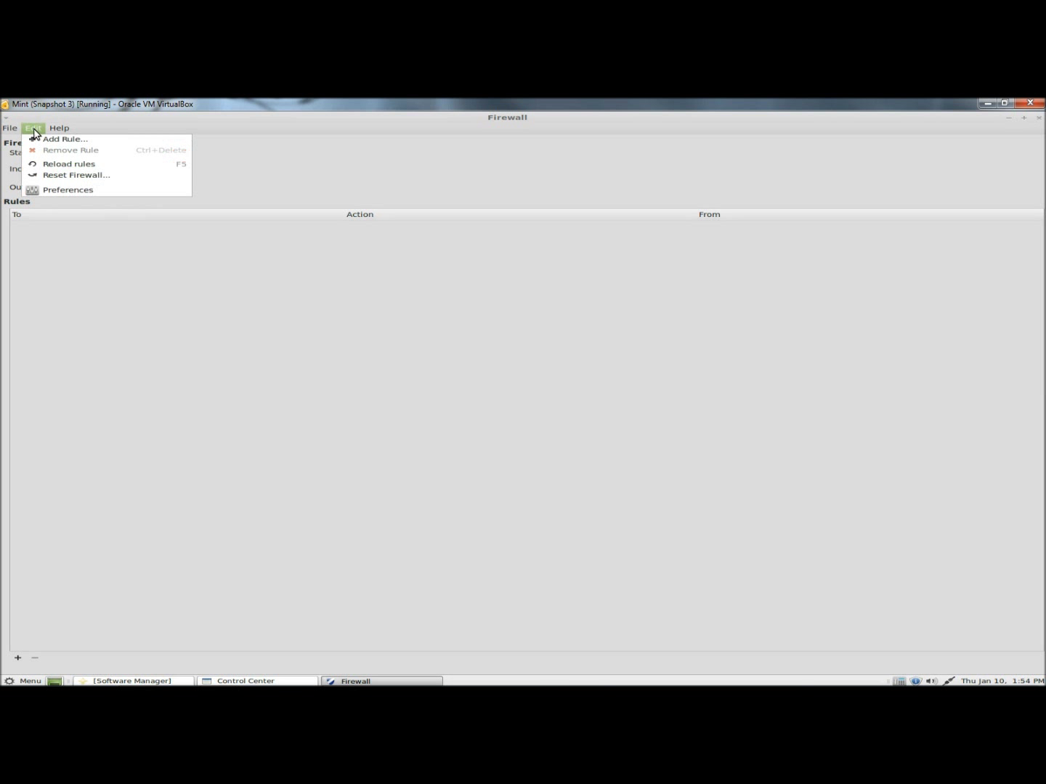
pyautogui.moveTo(86, 154)
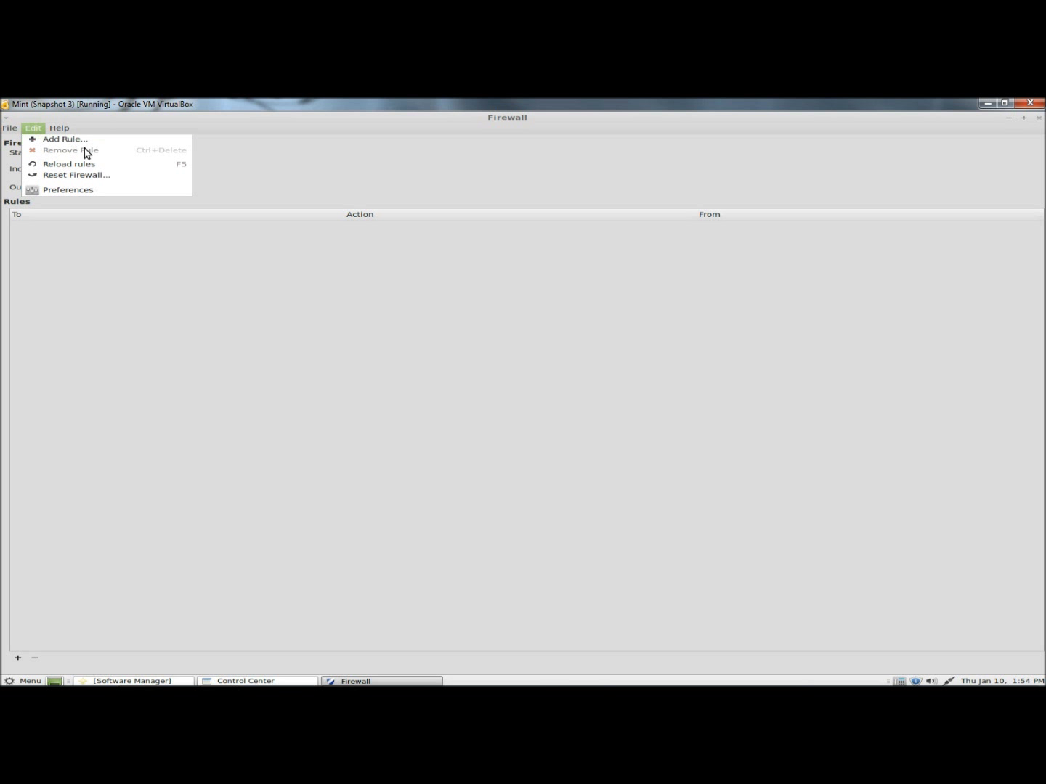
pyautogui.moveTo(69, 188)
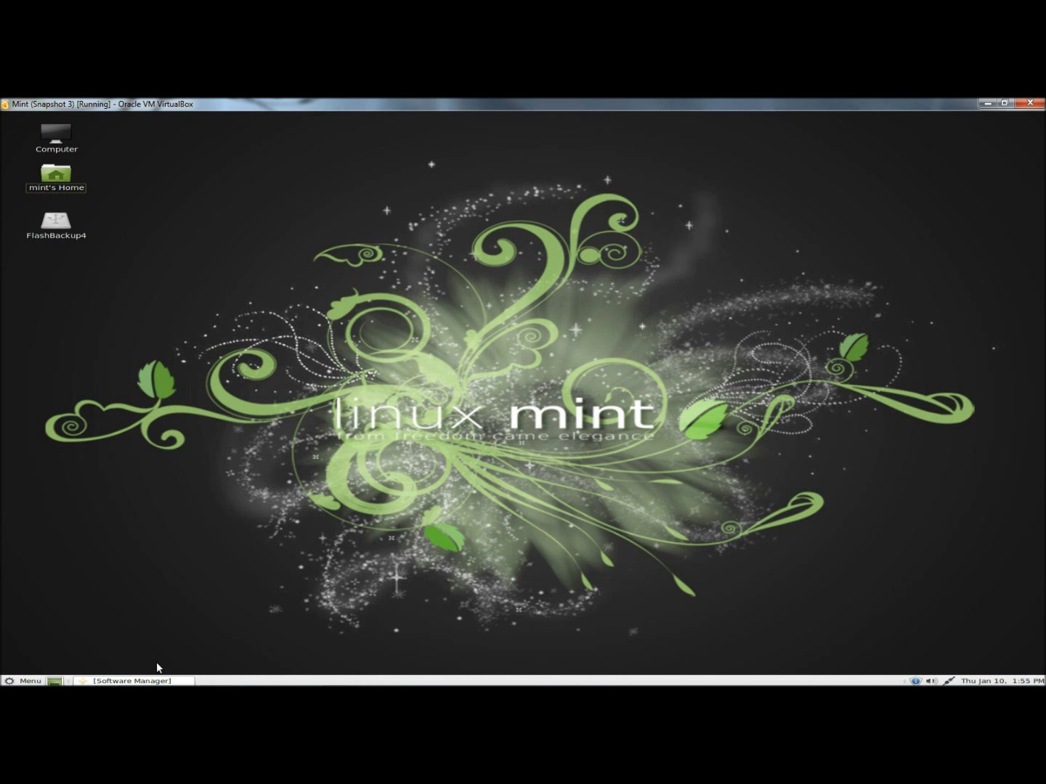
# Search Software Manager for 'flash' and select the Adobe flash plugin version 11 package.
pyautogui.click(129, 680)
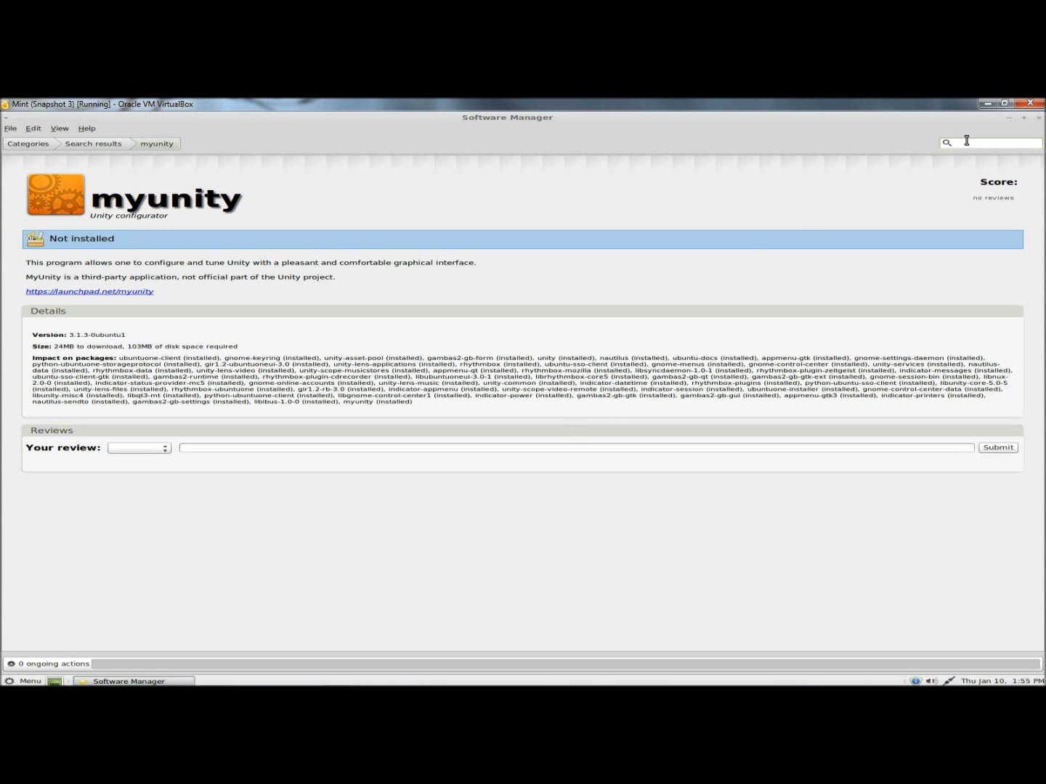
pyautogui.write('flash')
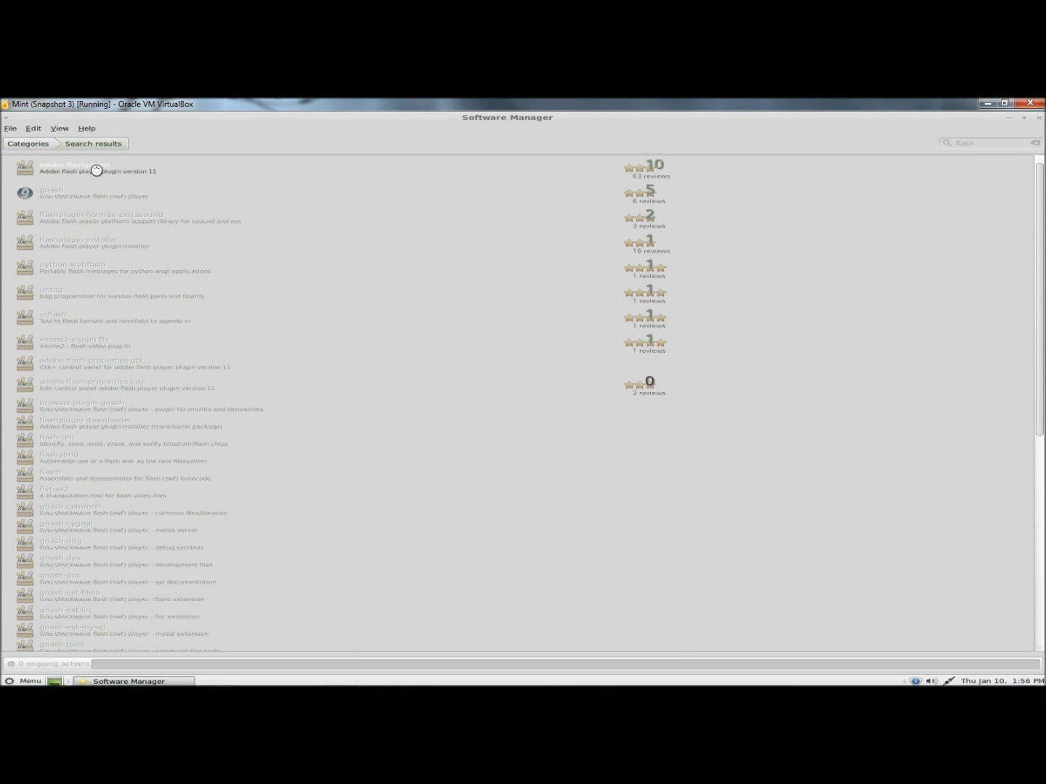
pyautogui.click(94, 167)
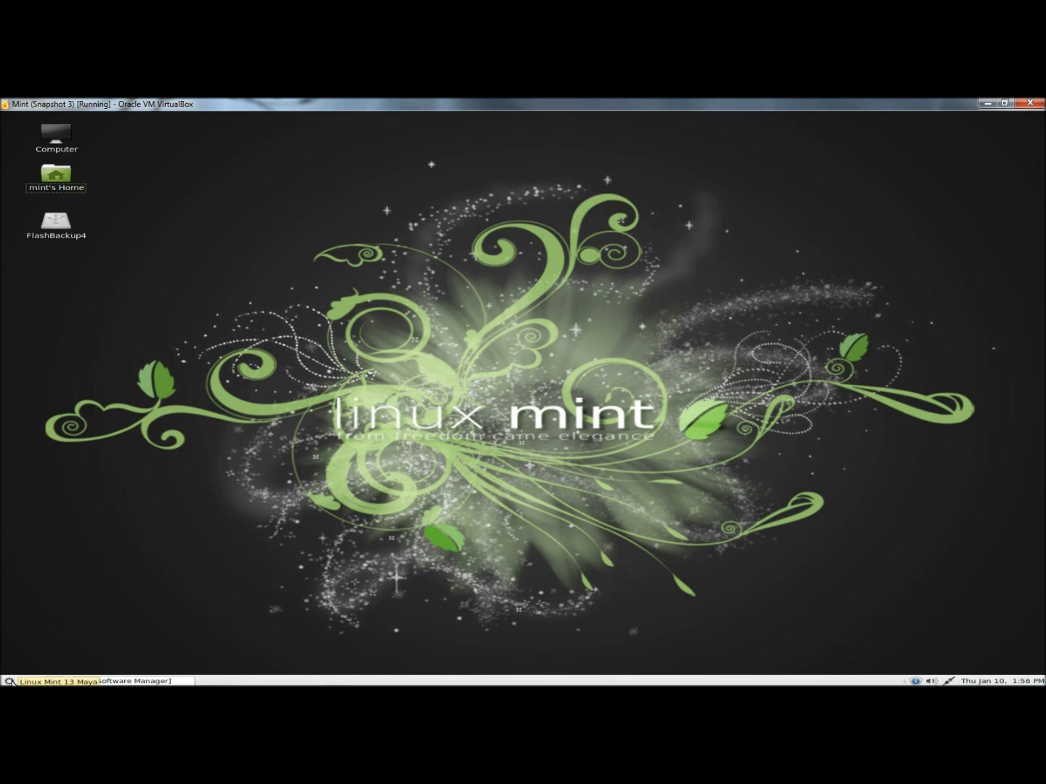
# Launch Firefox Web Browser from Menu > Internet and bring up its Edit menu.
pyautogui.click(26, 680)
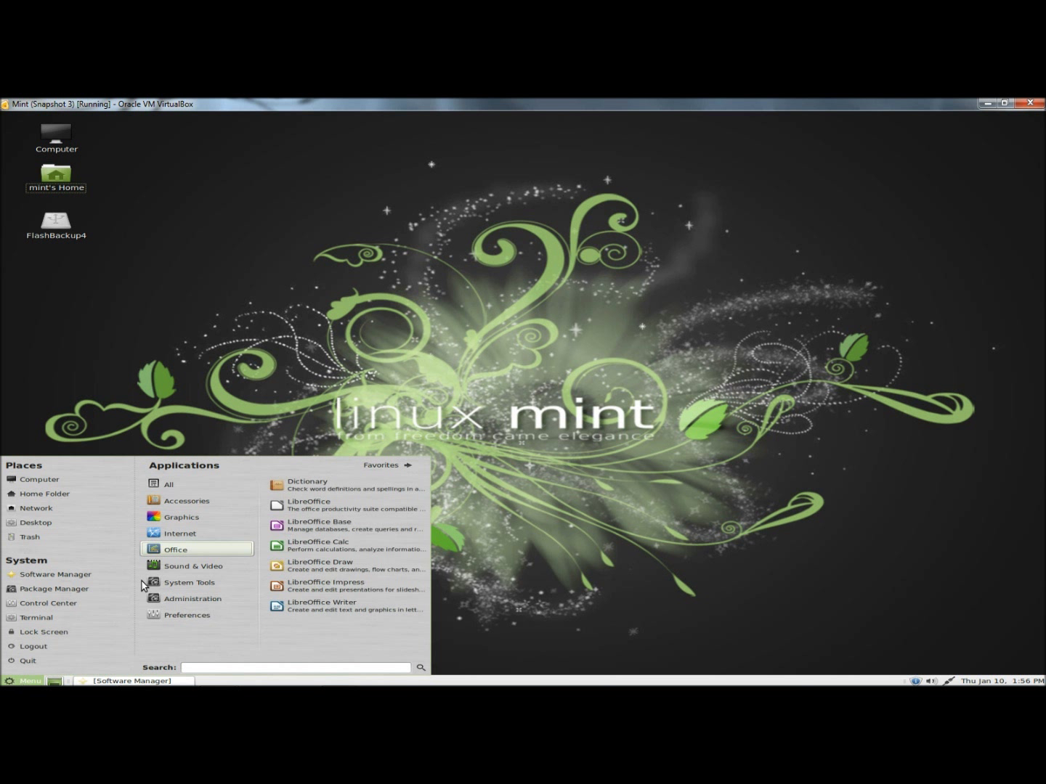
pyautogui.click(179, 533)
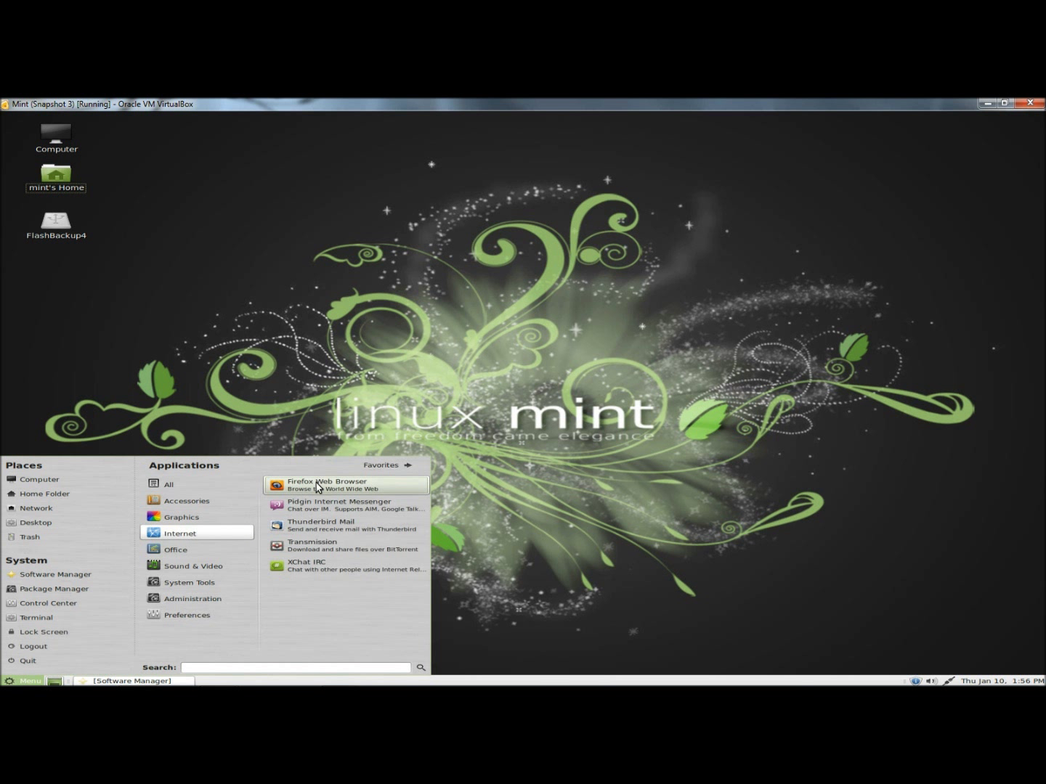
pyautogui.click(328, 481)
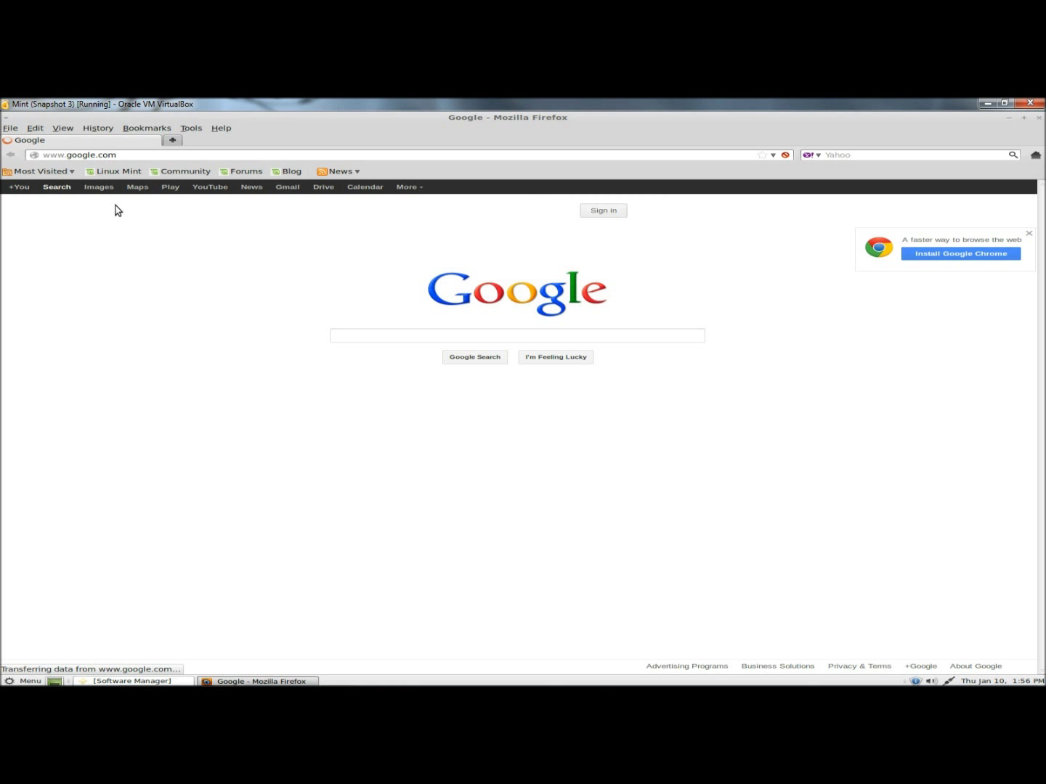
pyautogui.click(35, 128)
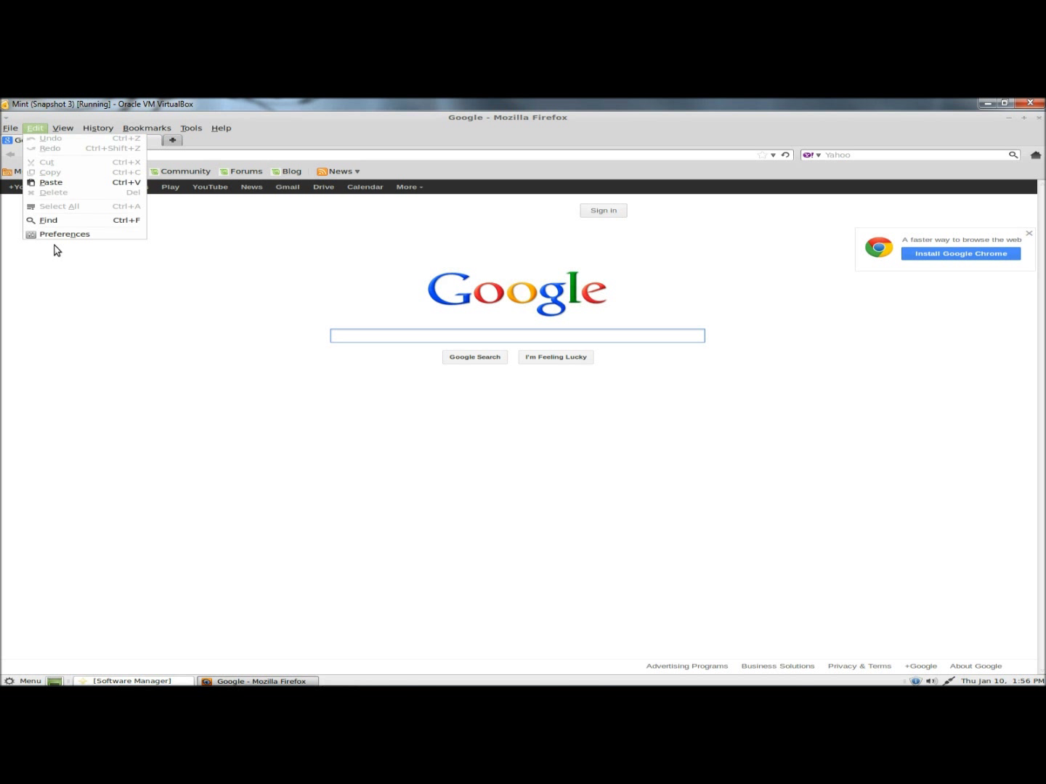
# In Preferences, enable do-not-track, never remember history, and confirm attack-site and forgery blocking.
pyautogui.click(64, 233)
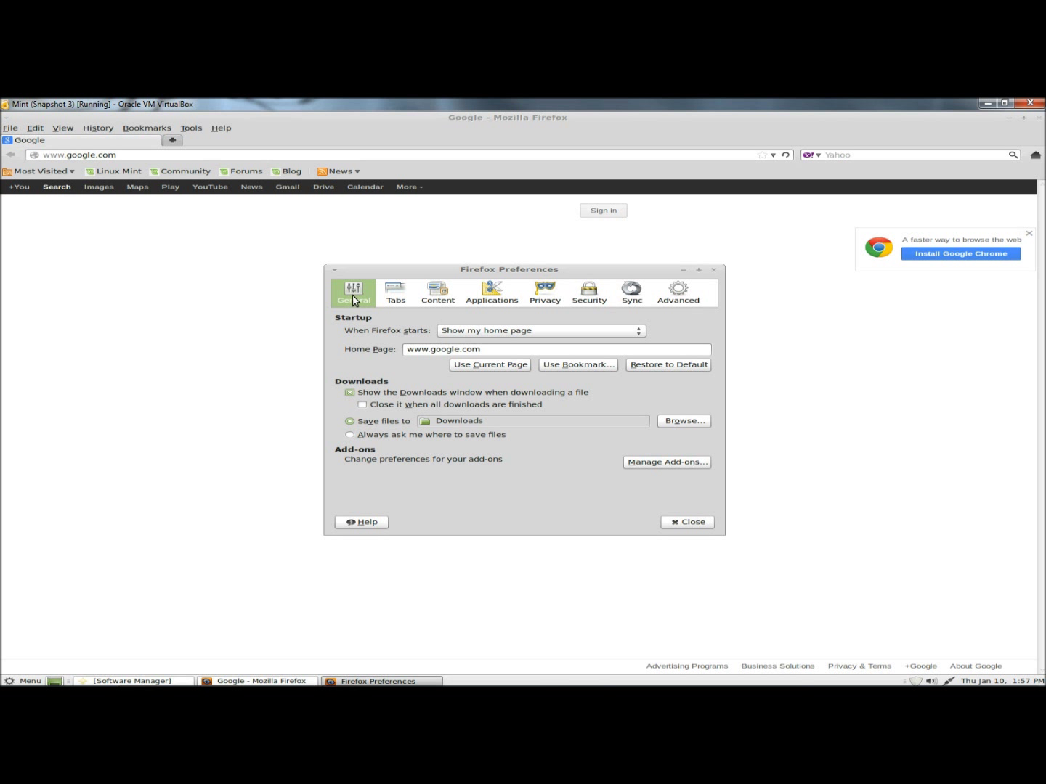
pyautogui.moveTo(500, 354)
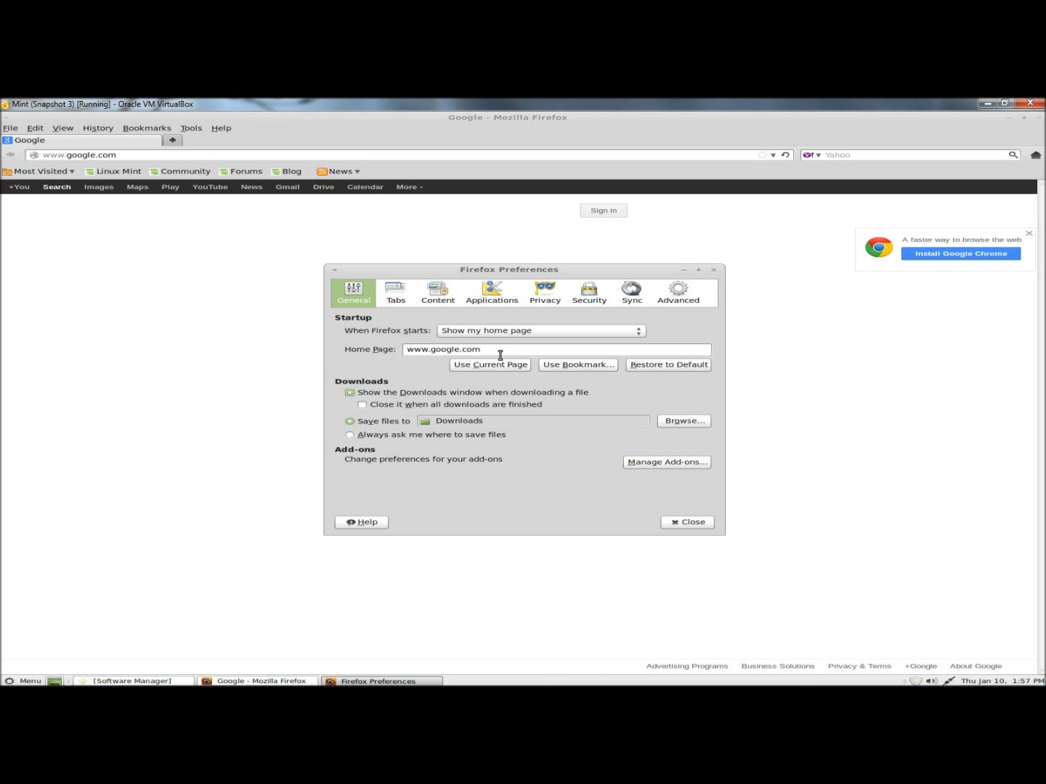
pyautogui.click(545, 292)
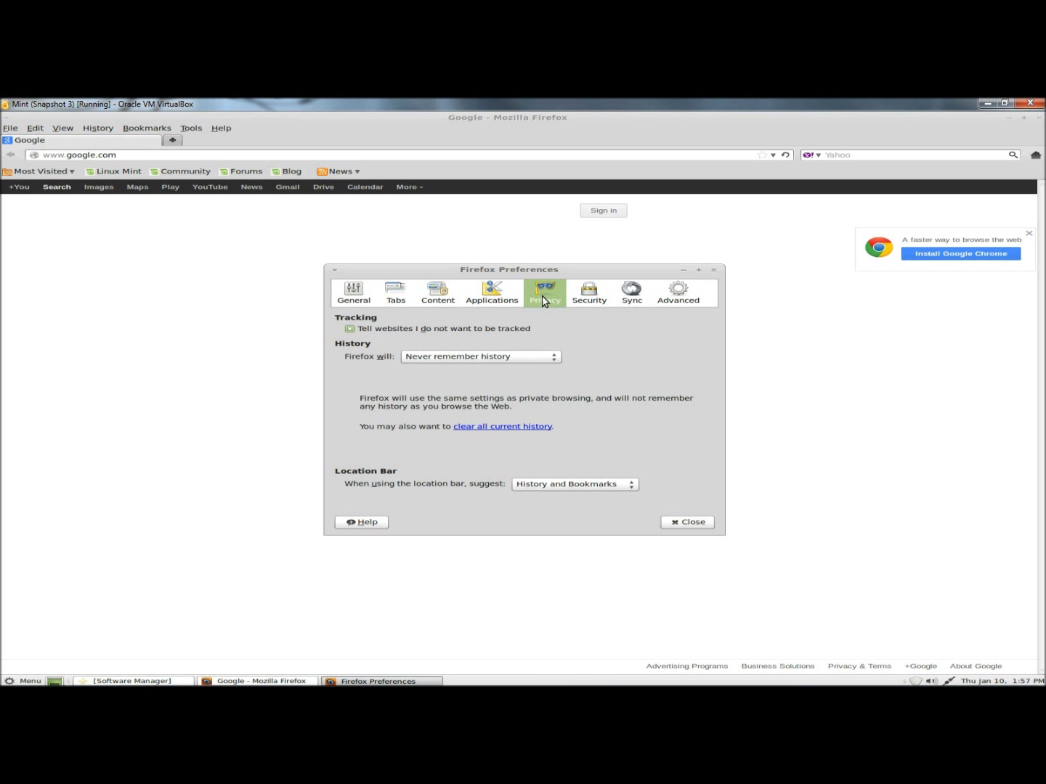
pyautogui.moveTo(380, 337)
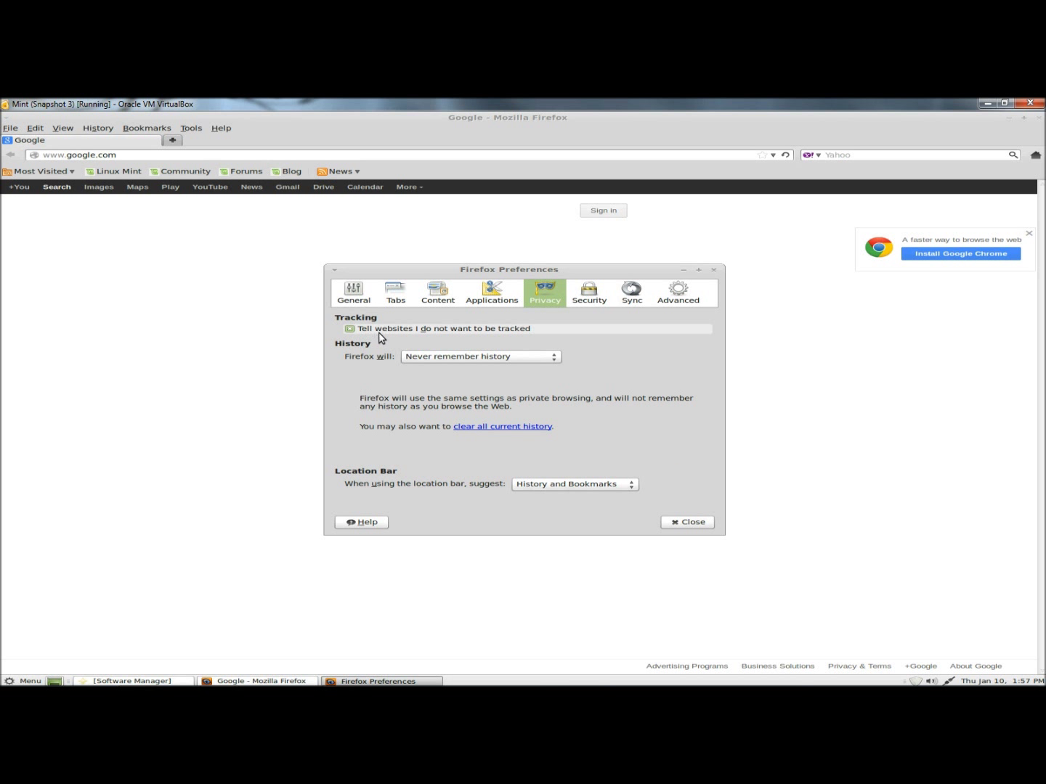
pyautogui.moveTo(373, 366)
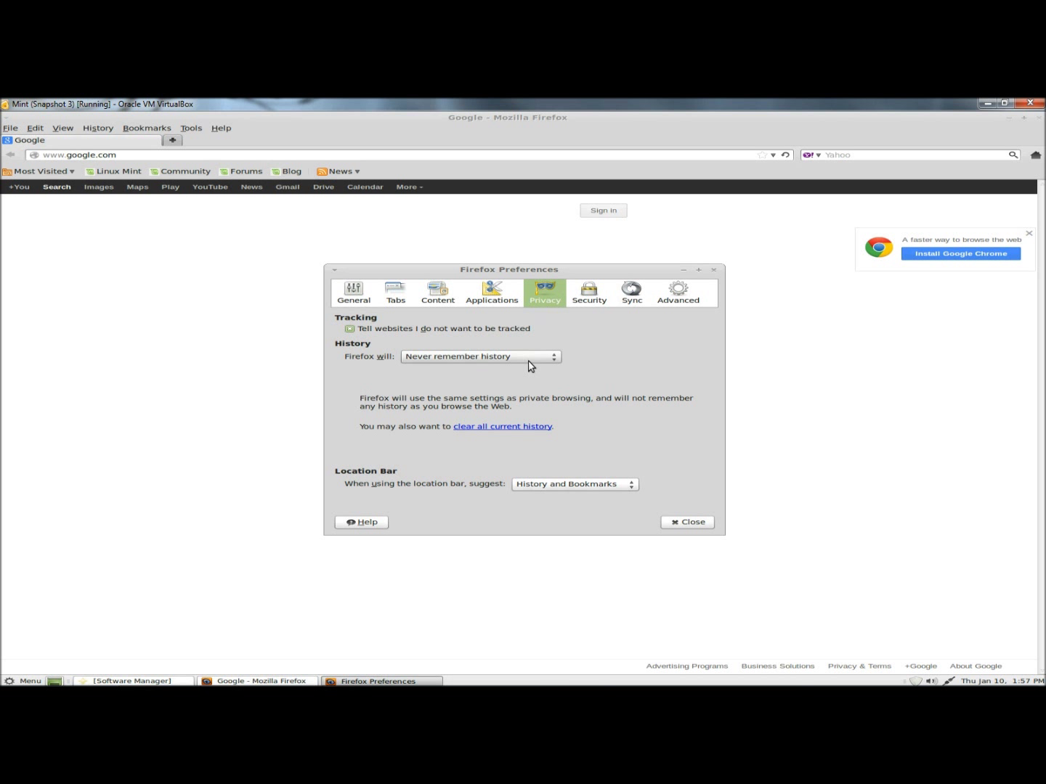
pyautogui.click(590, 291)
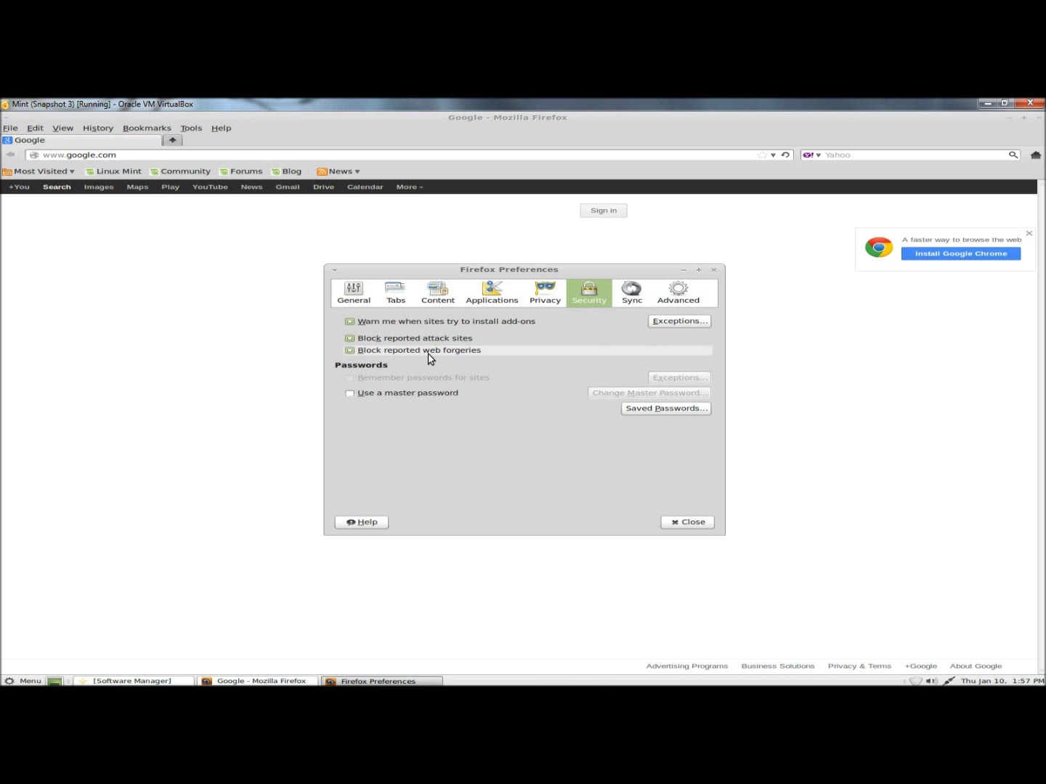
pyautogui.moveTo(353, 380)
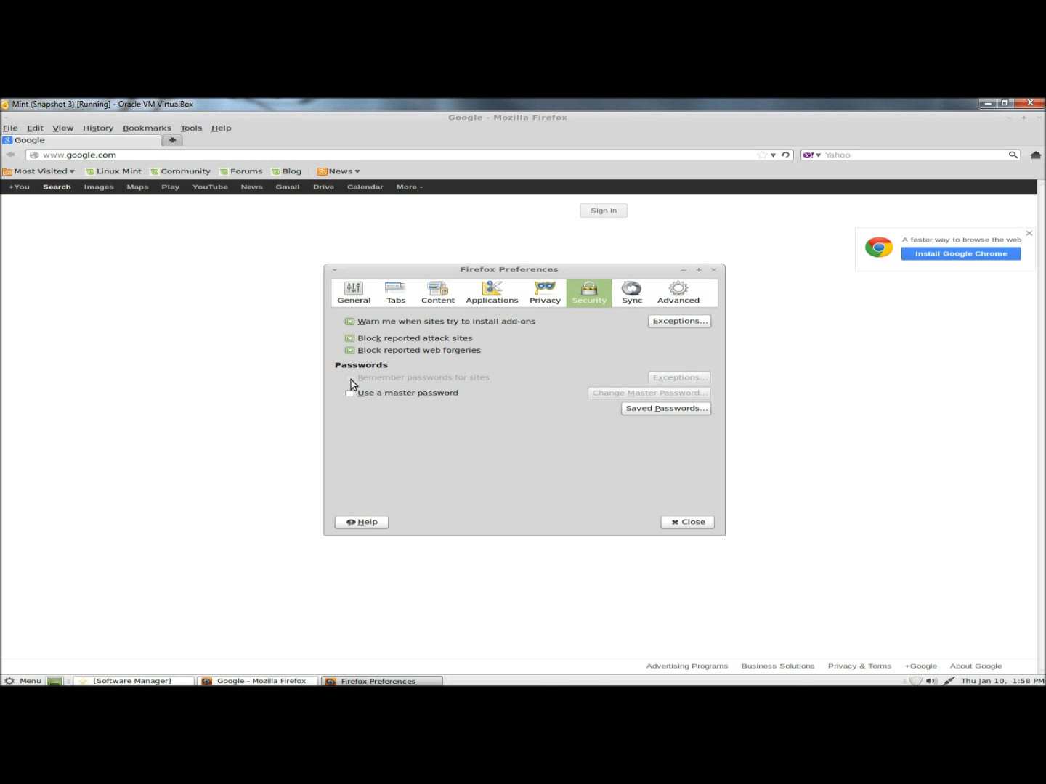
pyautogui.click(685, 523)
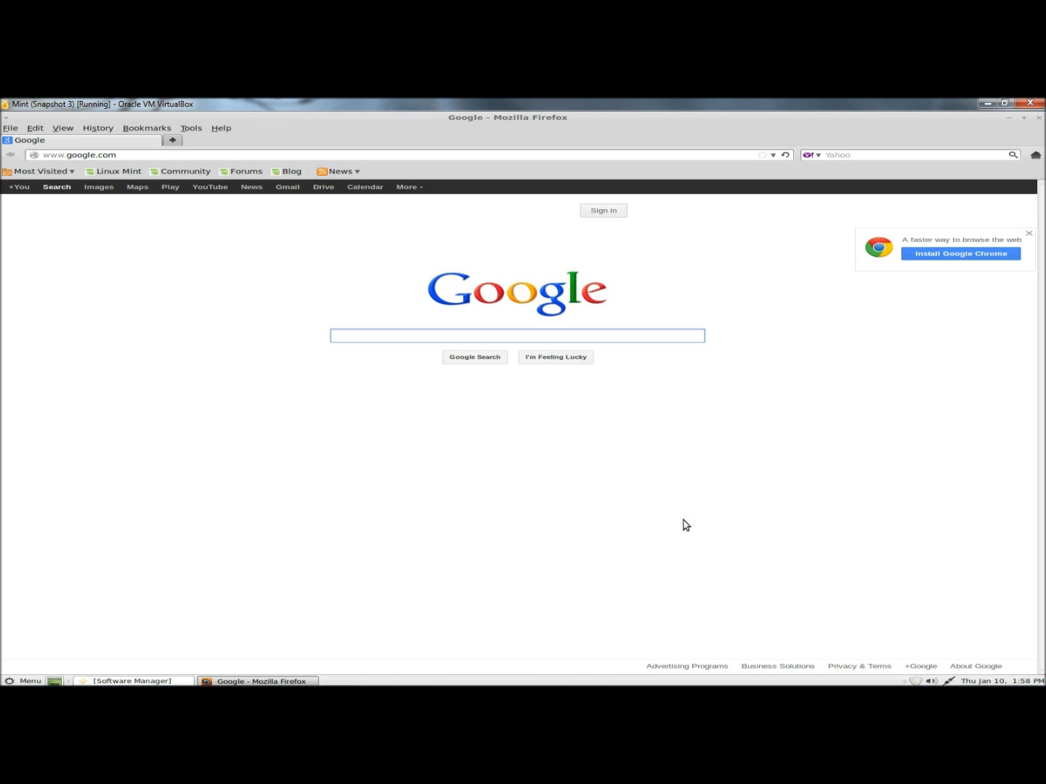
pyautogui.moveTo(122, 418)
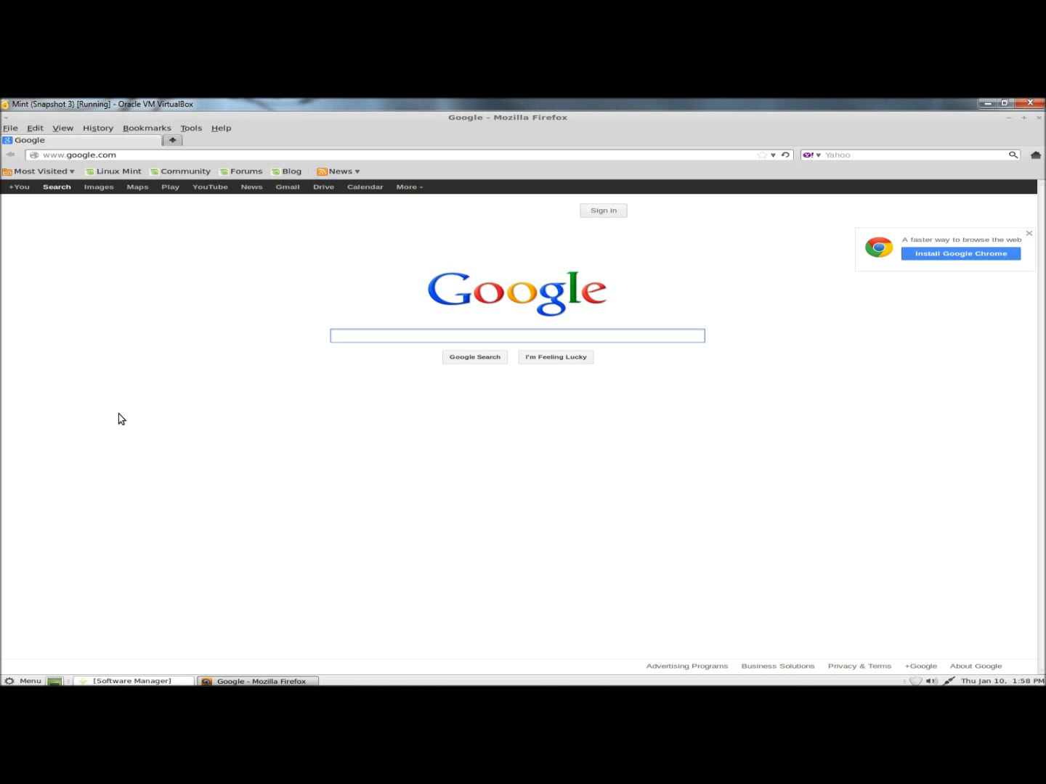